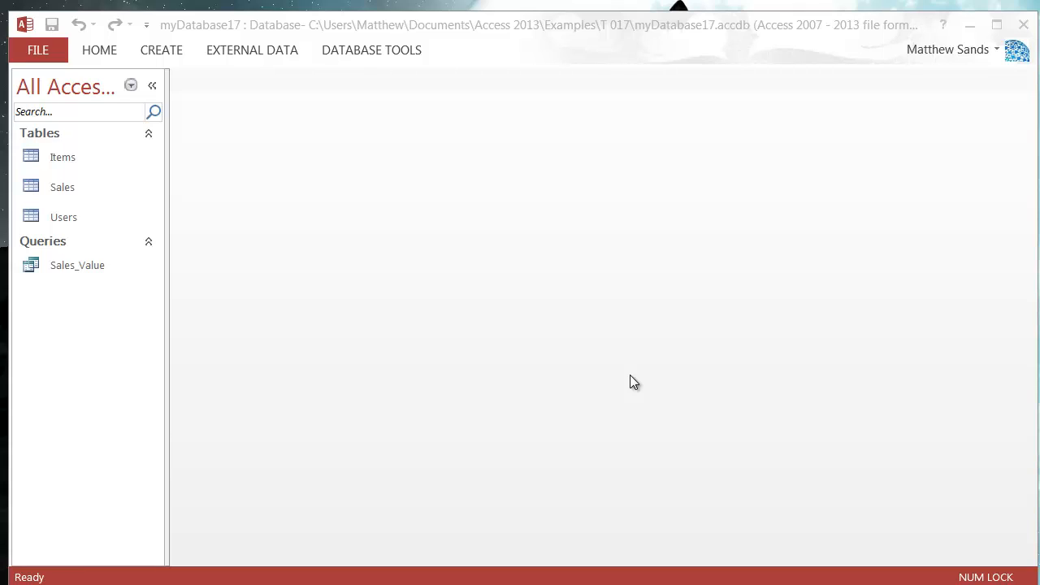
Step: Review the existing Sales_Value query in datasheet and design, then close it
left_click(78, 265)
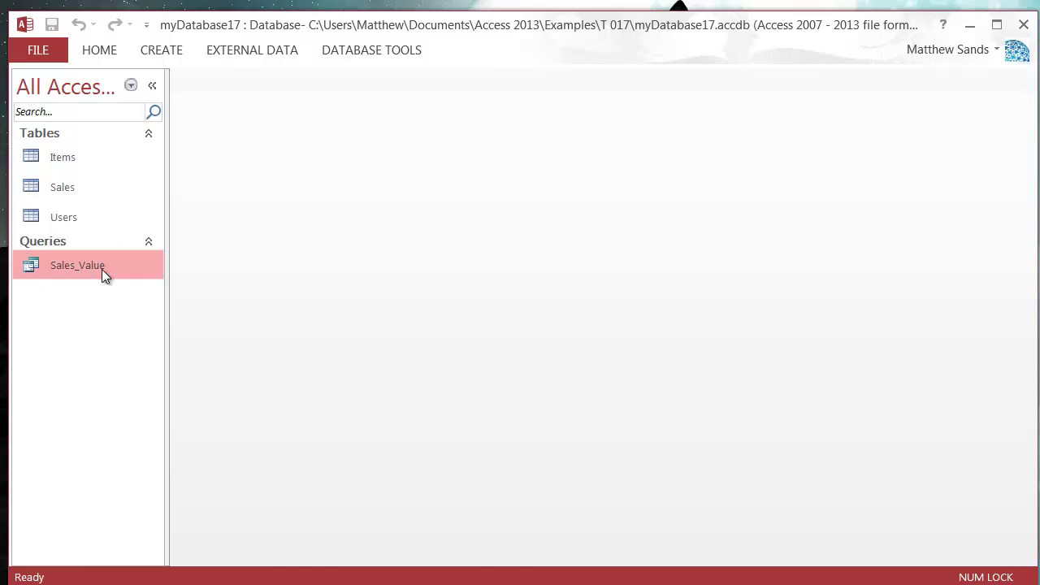
double_click(78, 265)
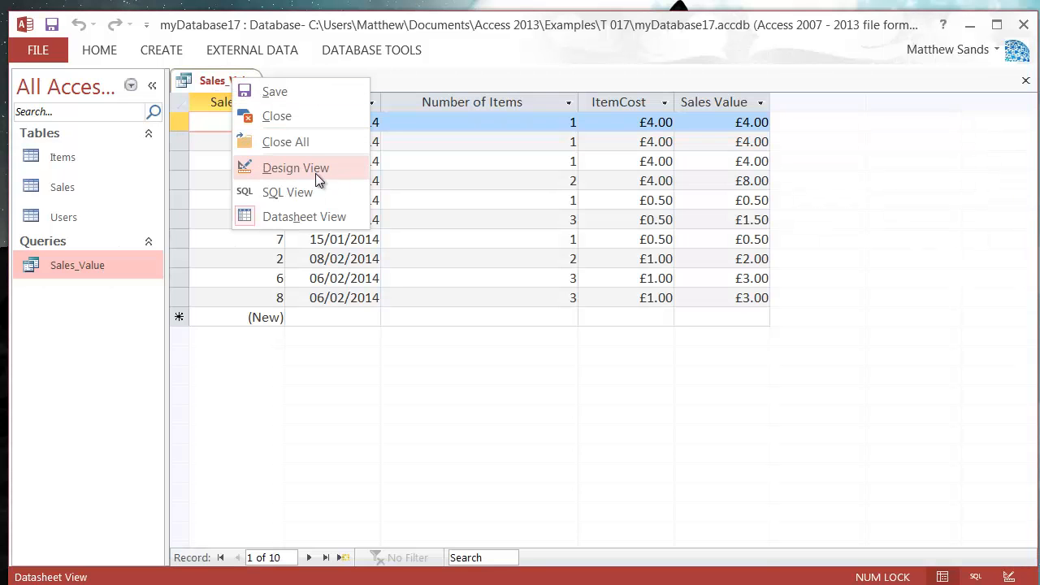
left_click(295, 167)
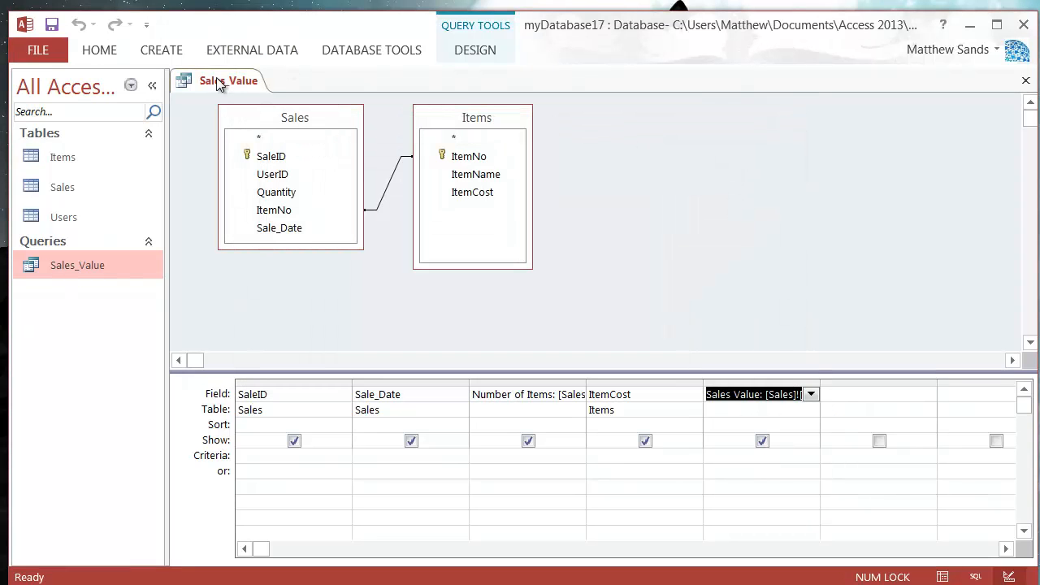
left_click(1026, 81)
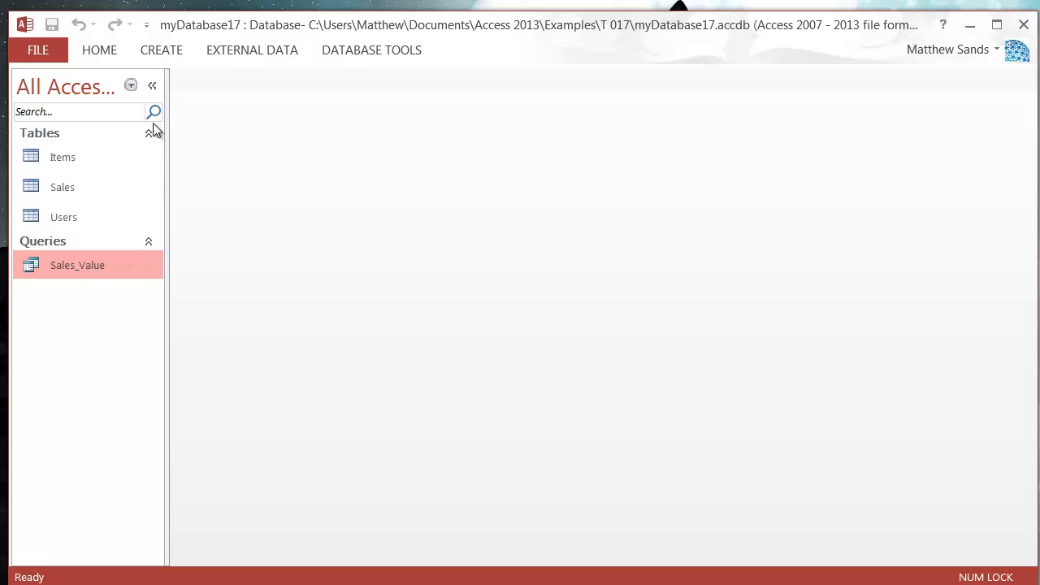
Step: Start a new query in design view with the Sales table added
left_click(161, 49)
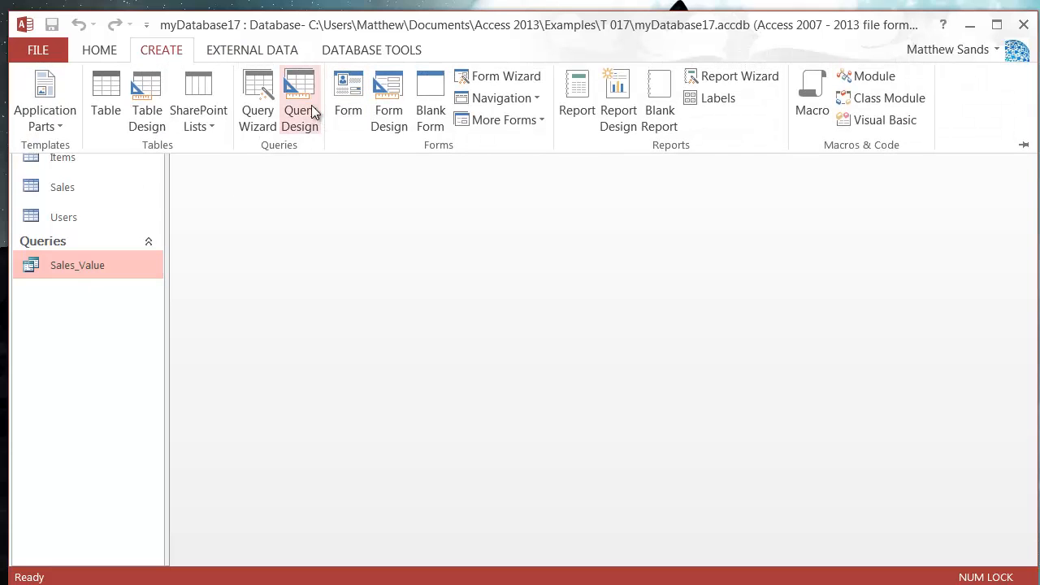
left_click(299, 97)
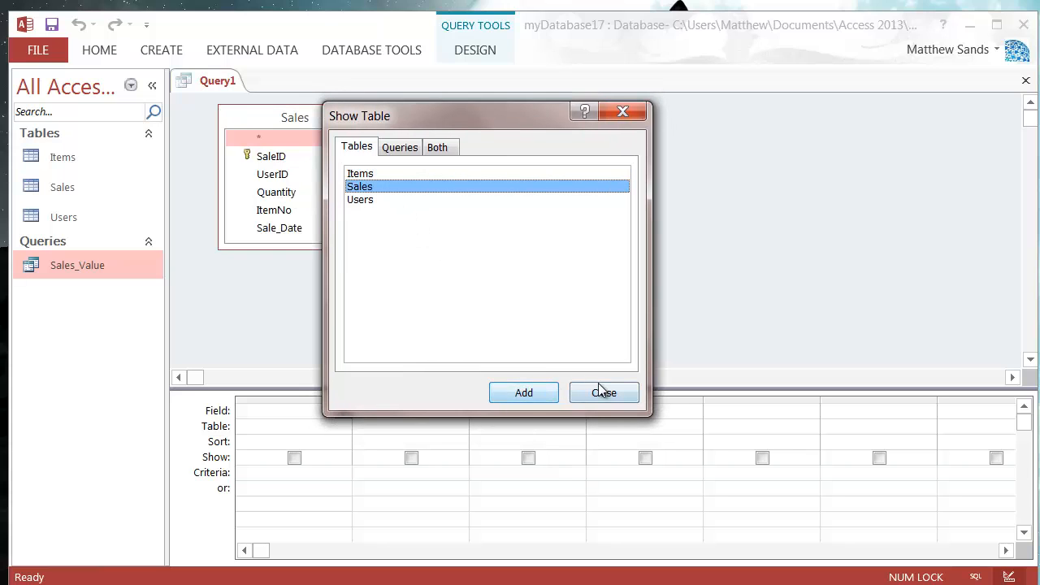
left_click(604, 392)
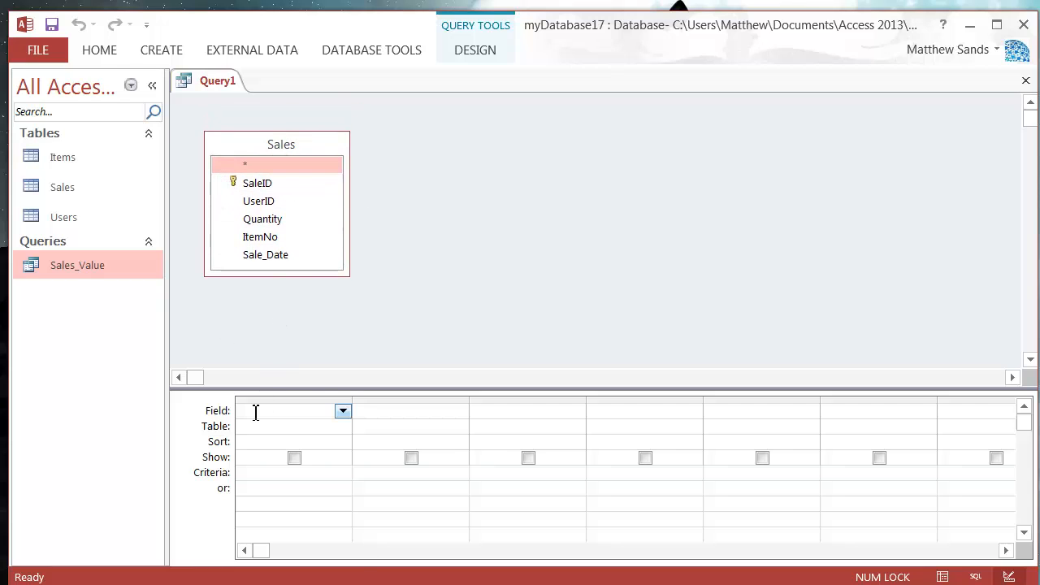
Step: Launch the Expression Builder for the first field and expand Functions > Built-In Functions
right_click(293, 409)
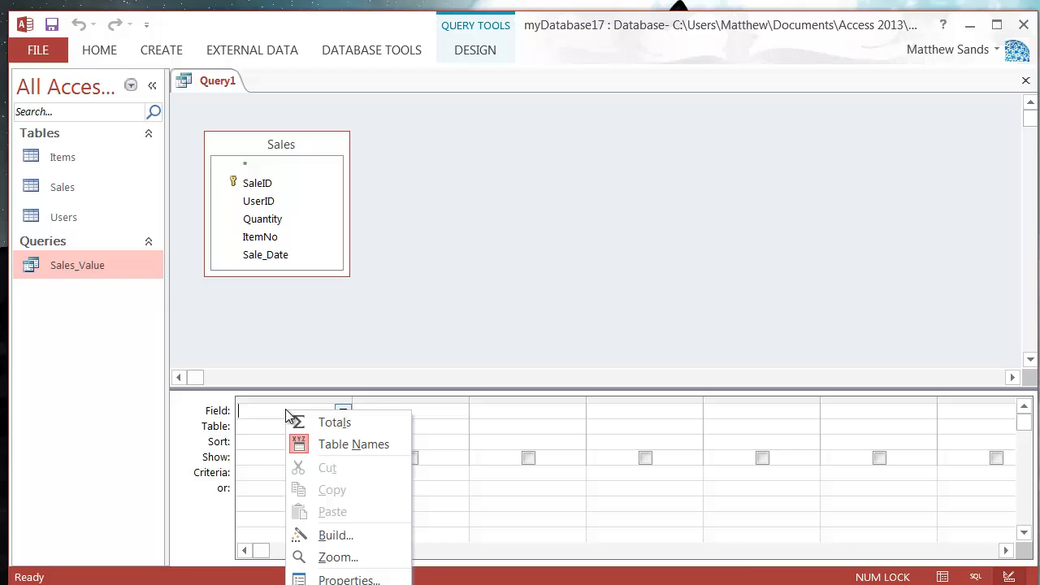
left_click(334, 535)
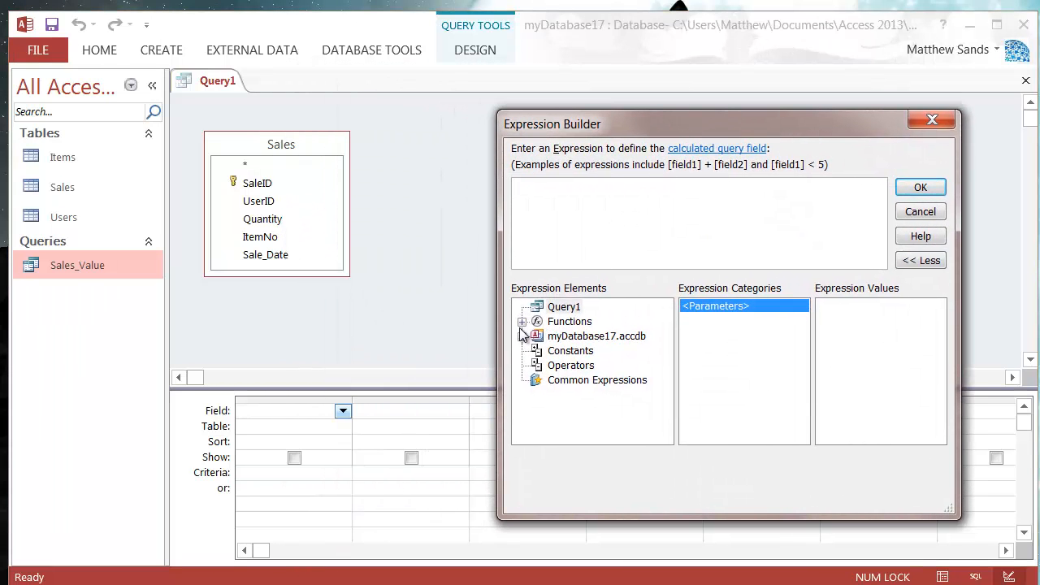
left_click(523, 322)
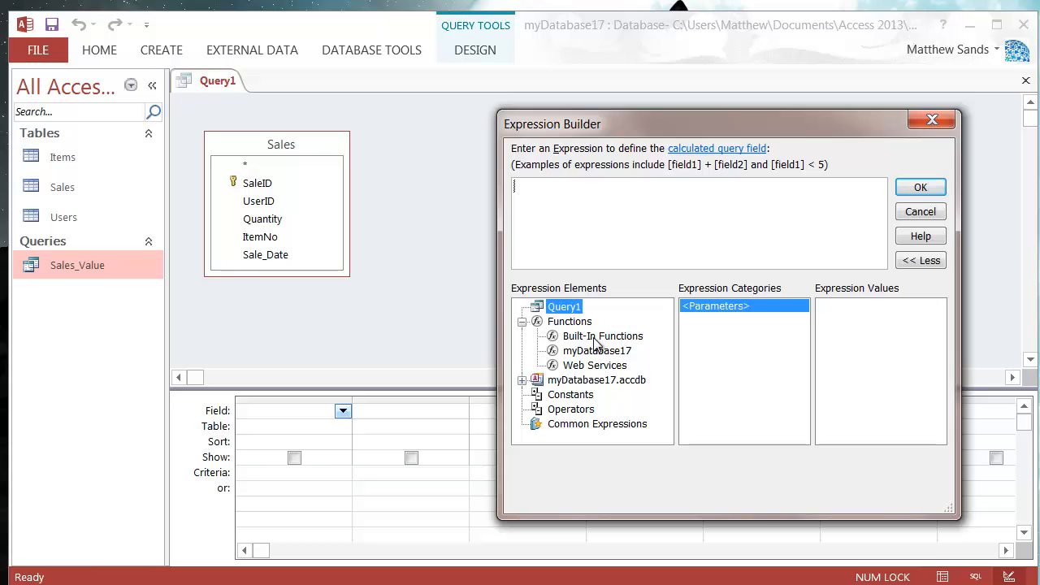
left_click(601, 335)
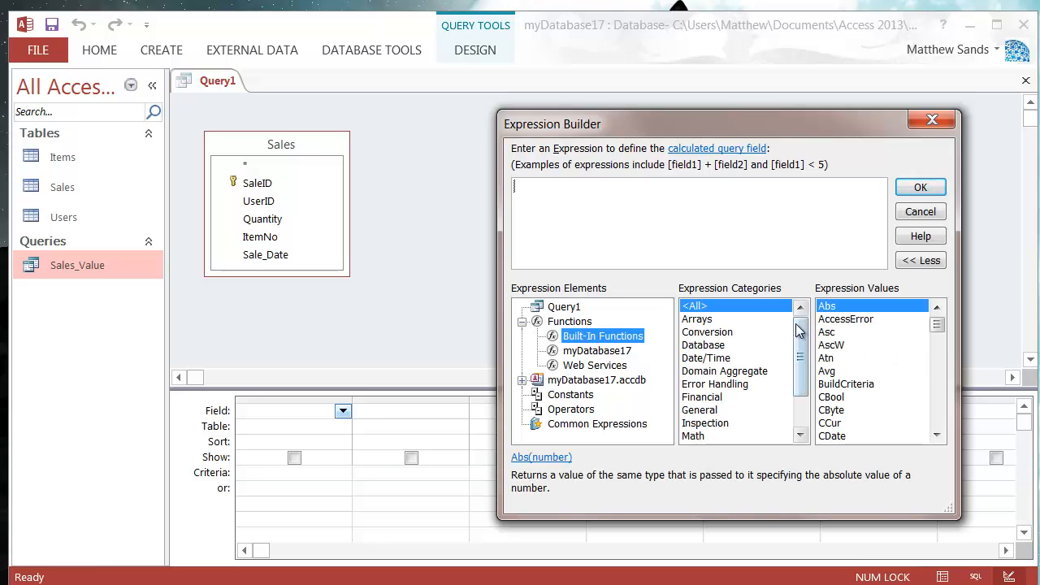
left_click_drag(732, 124, 479, 126)
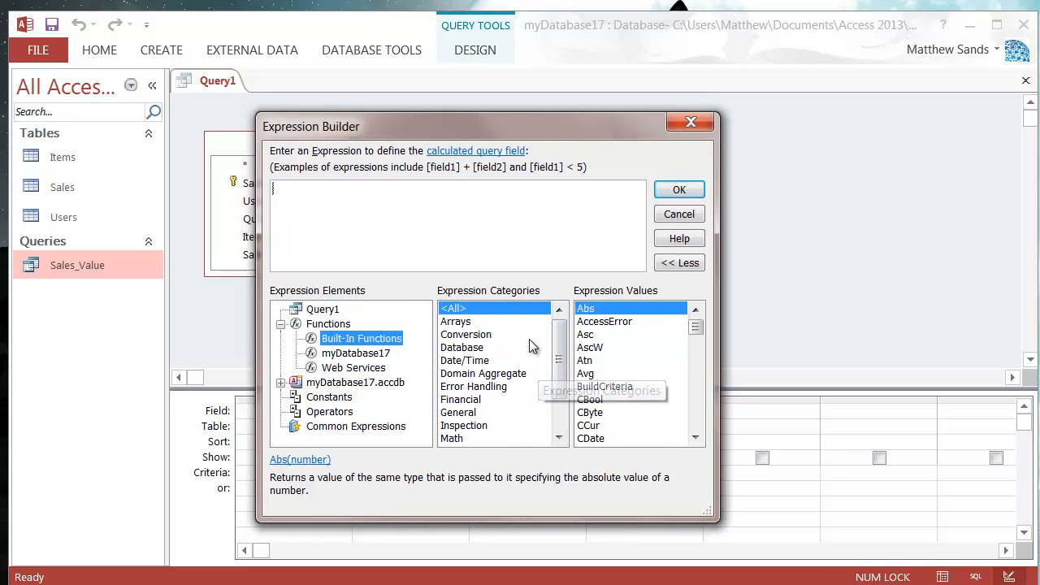
Step: Browse the function categories, viewing Text and then Date/Time functions
scroll("down", 3)
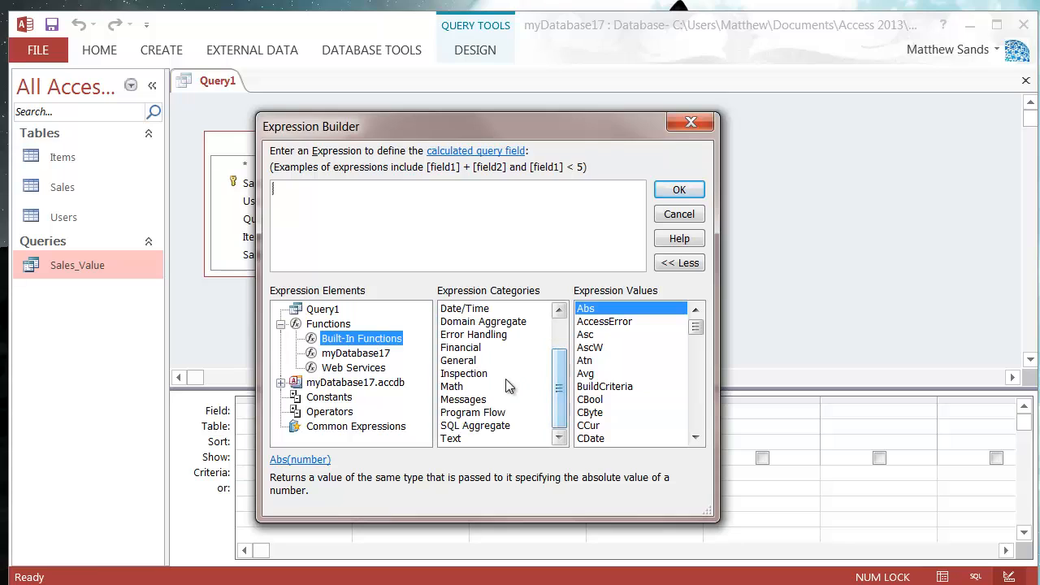
left_click(452, 387)
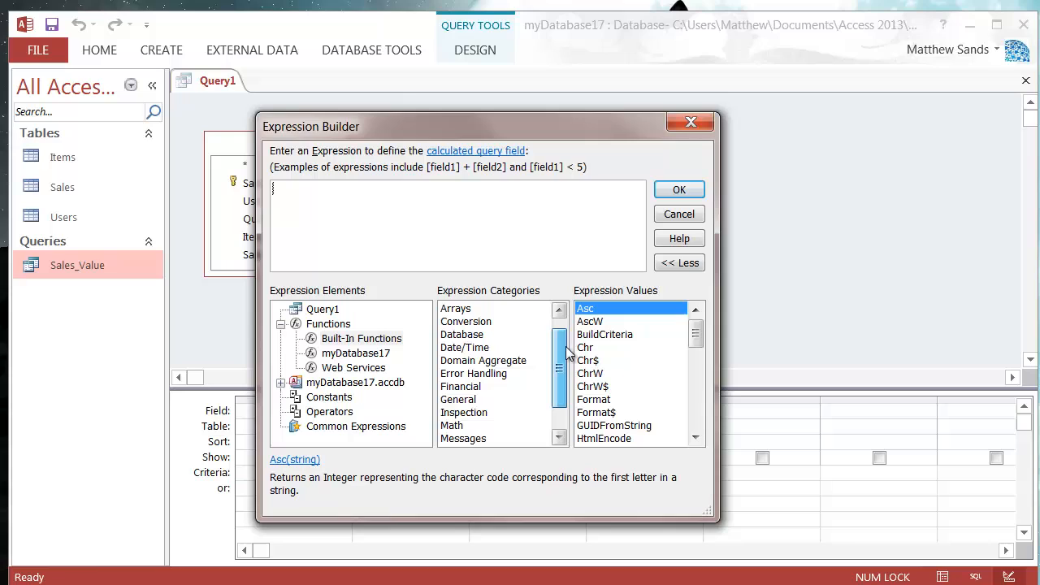
scroll("up", 3)
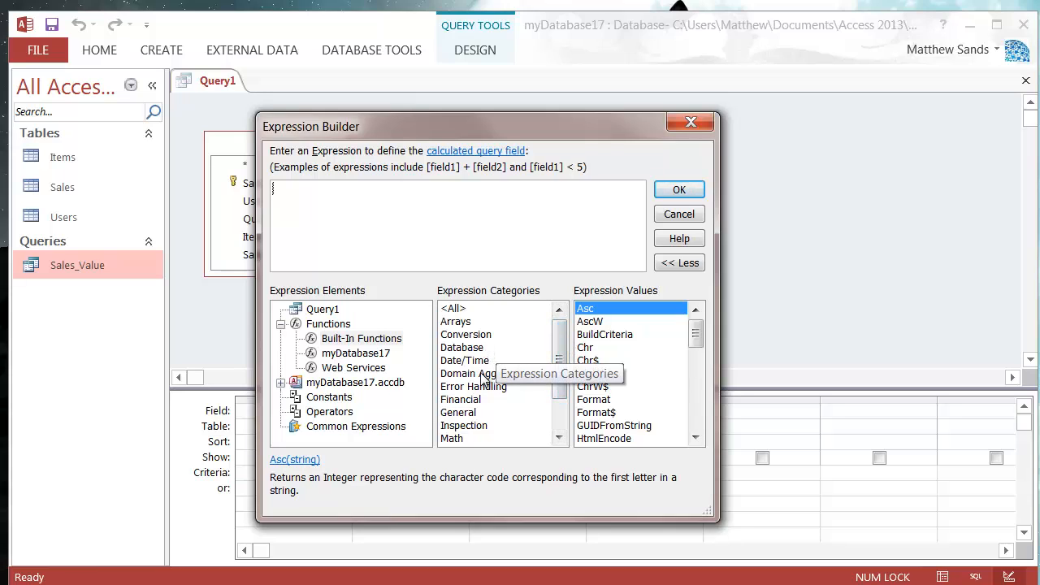
left_click(465, 361)
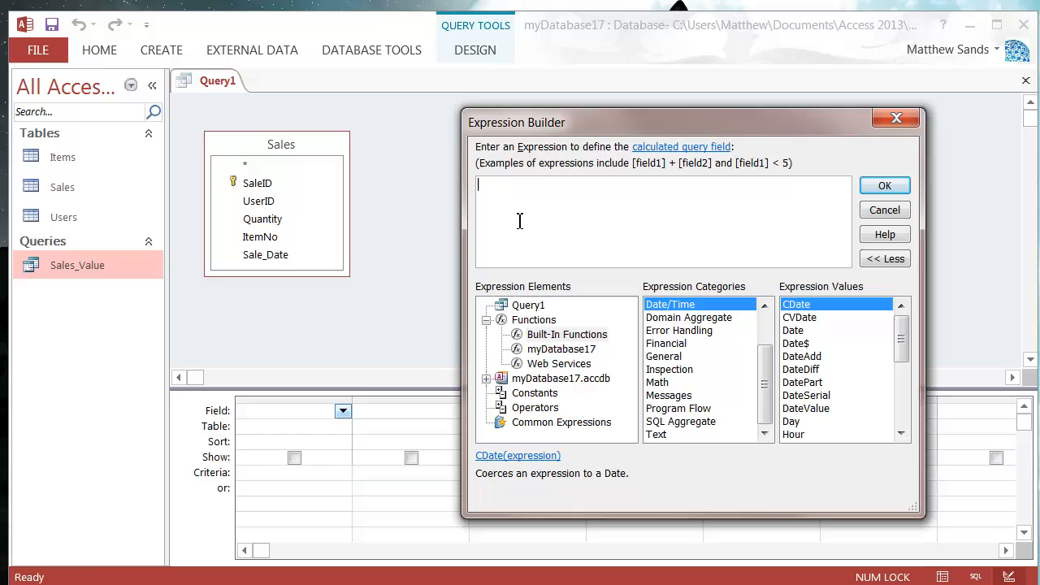
Step: Enter the field name Year: and highlight the Year function to read its description
type("Year:")
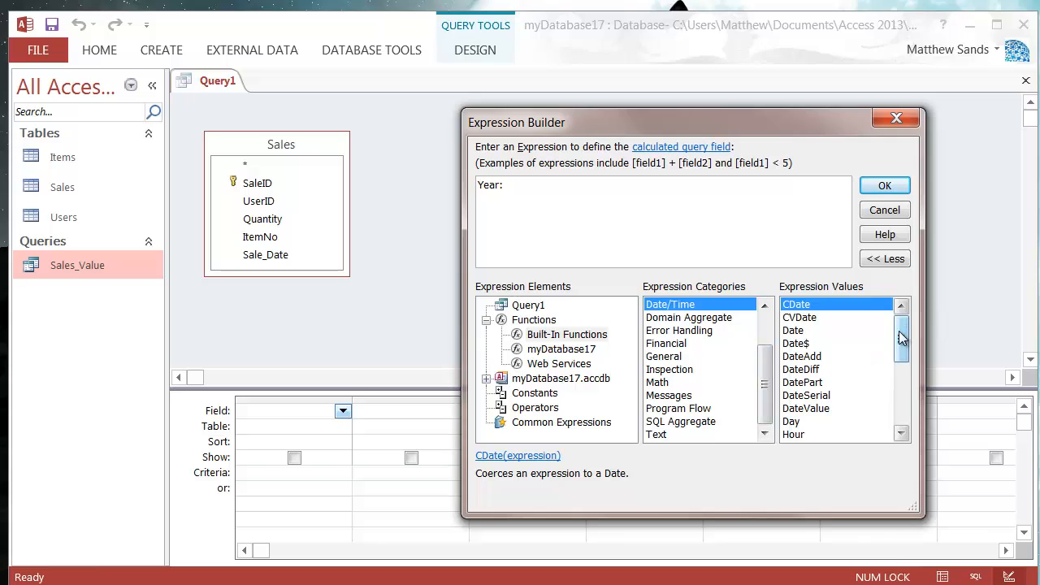
scroll("down", 3)
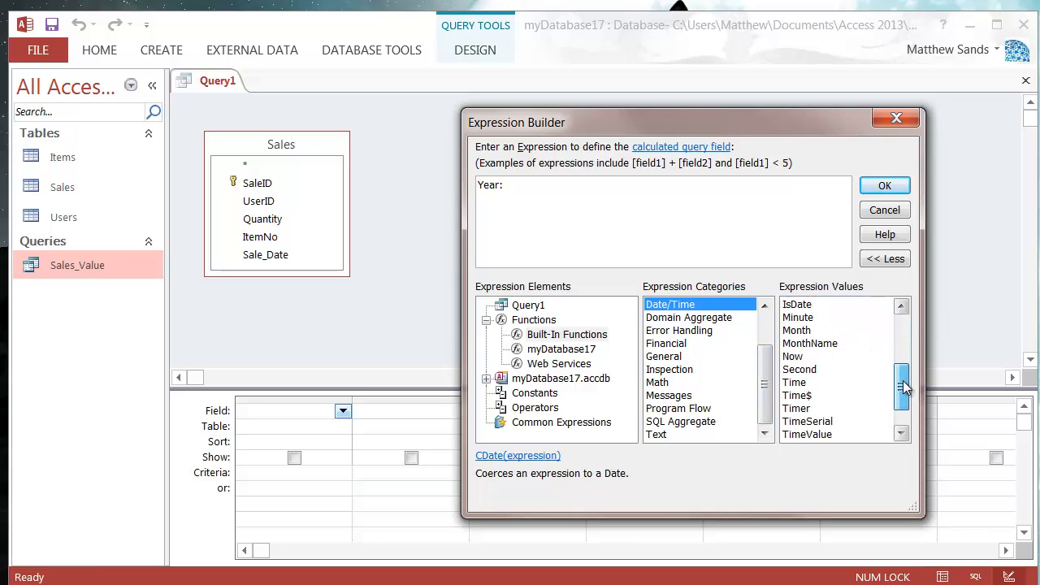
left_click(793, 434)
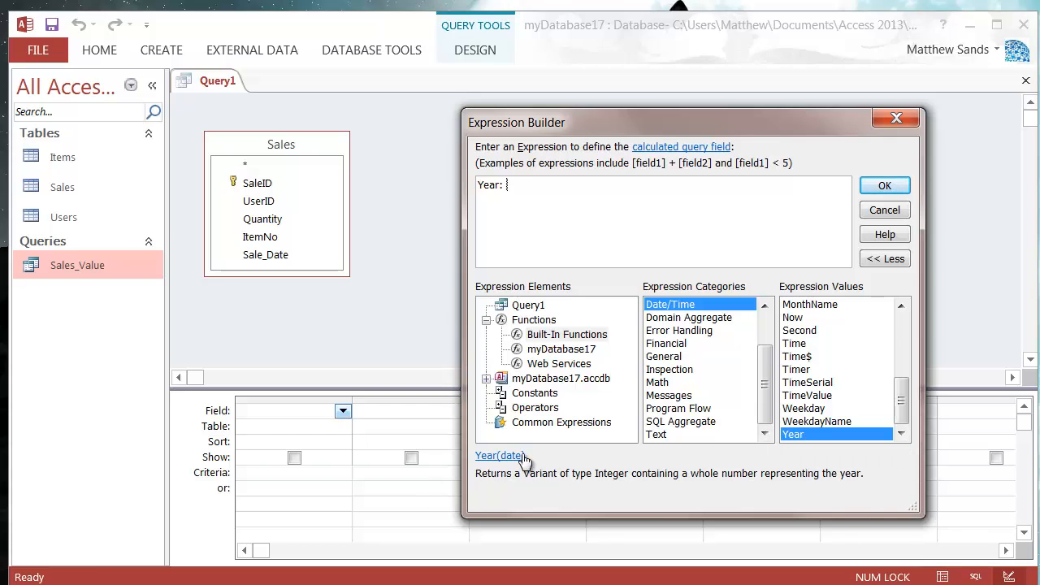
mouse_move(659, 481)
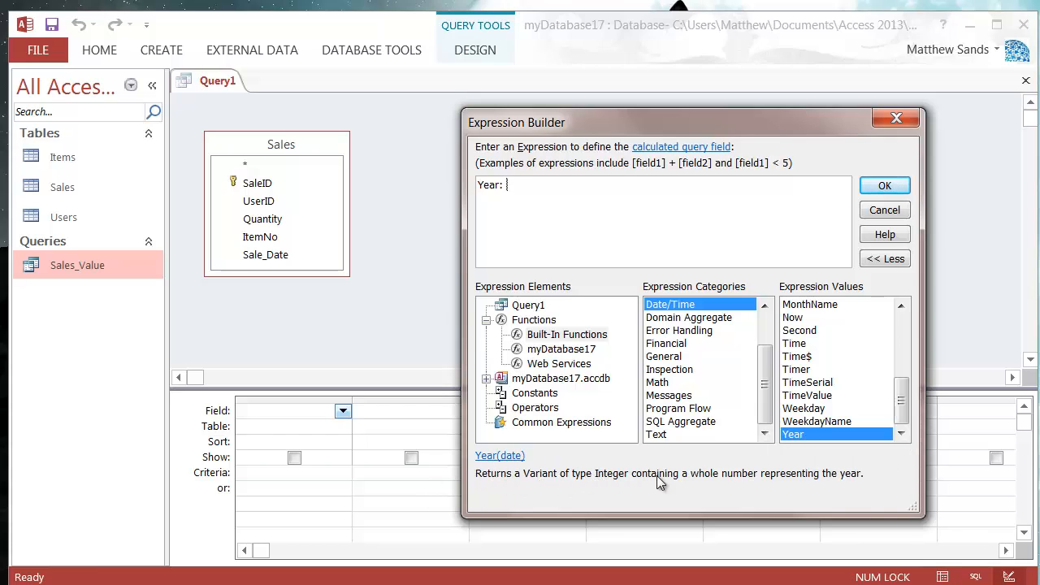
mouse_move(520, 471)
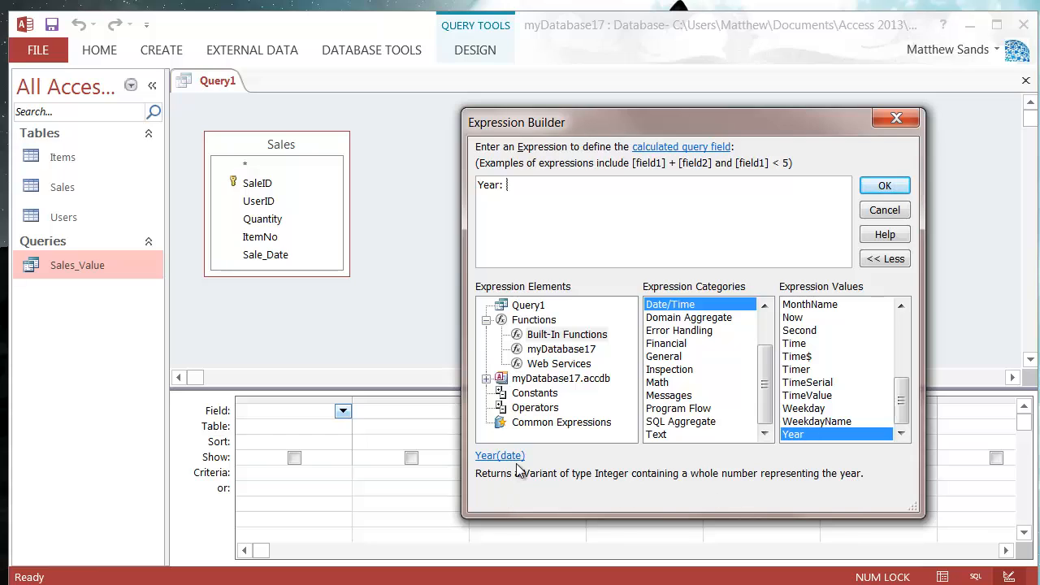
mouse_move(491, 462)
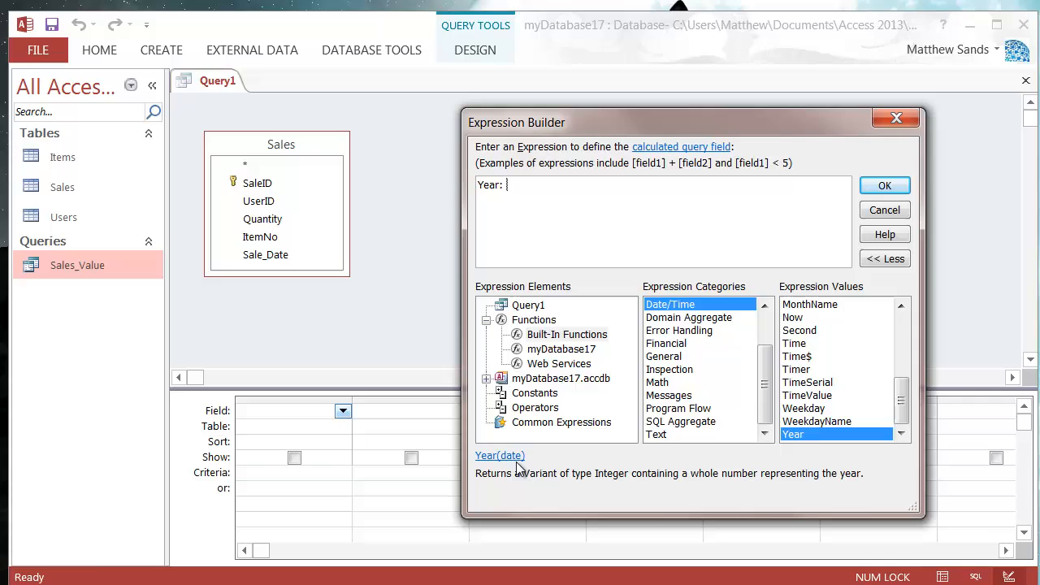
mouse_move(537, 491)
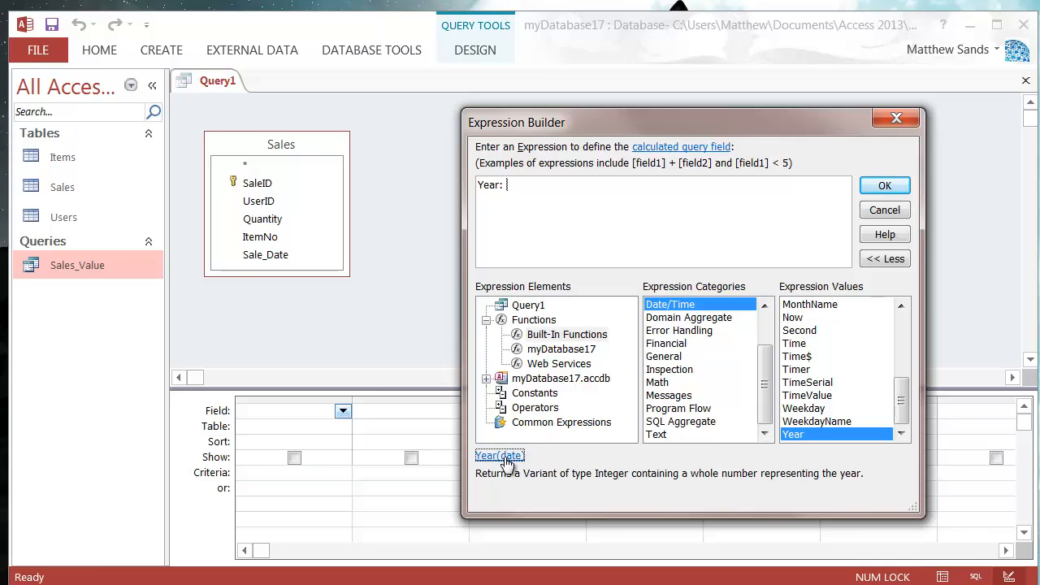
left_click(884, 234)
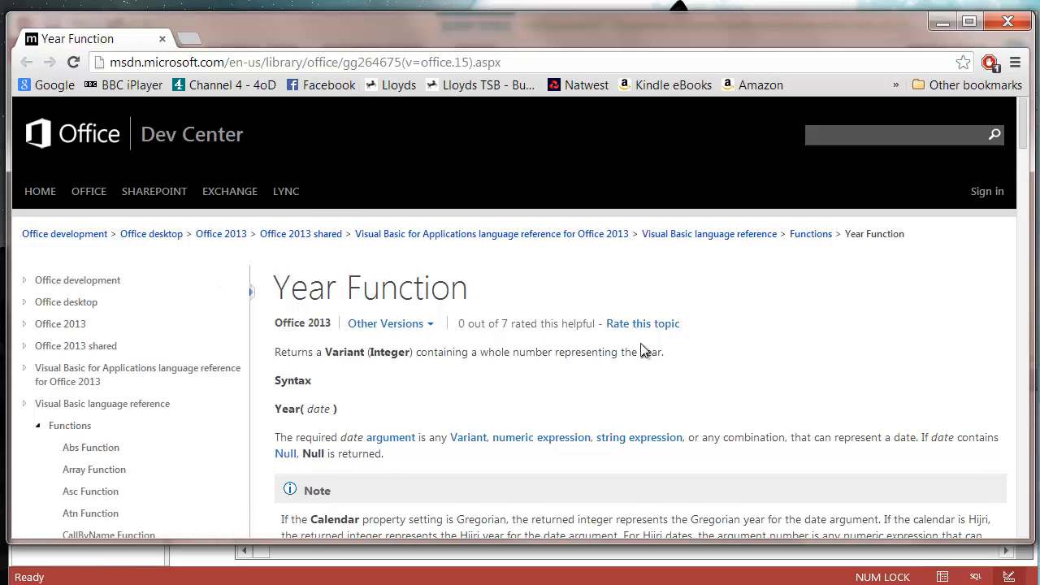
scroll("down", 3)
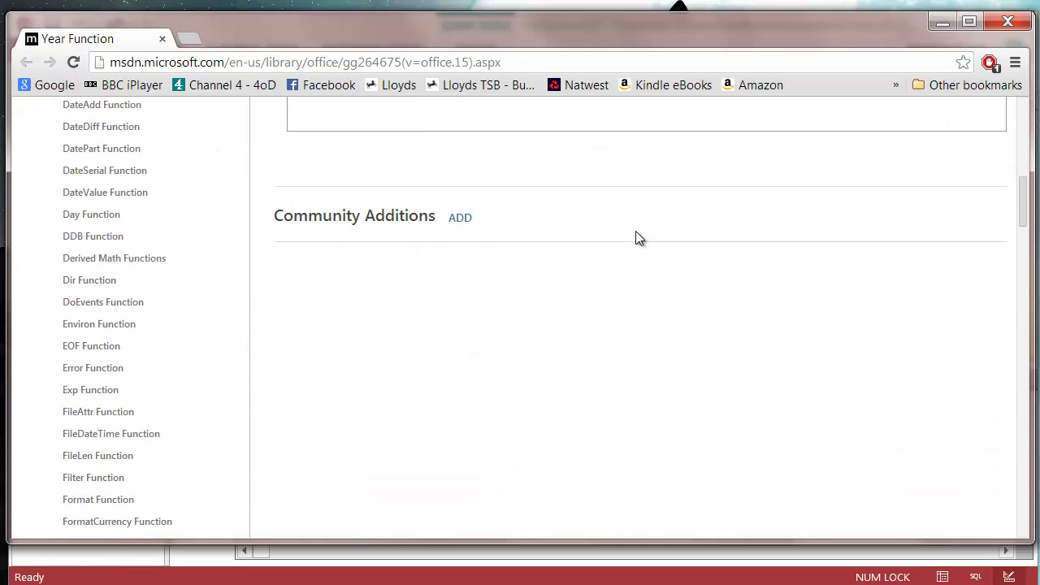
scroll("up", 3)
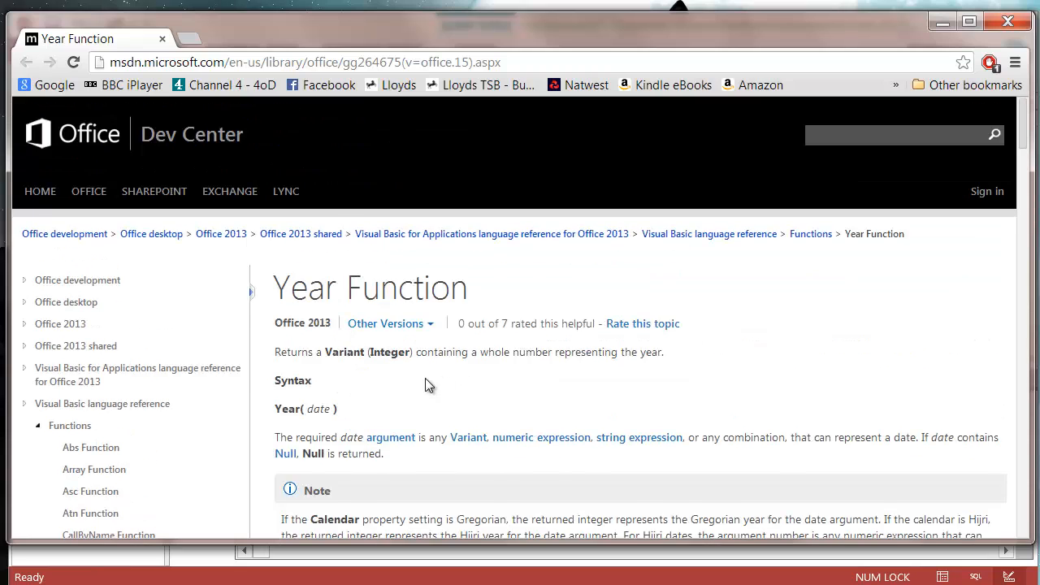
scroll("down", 3)
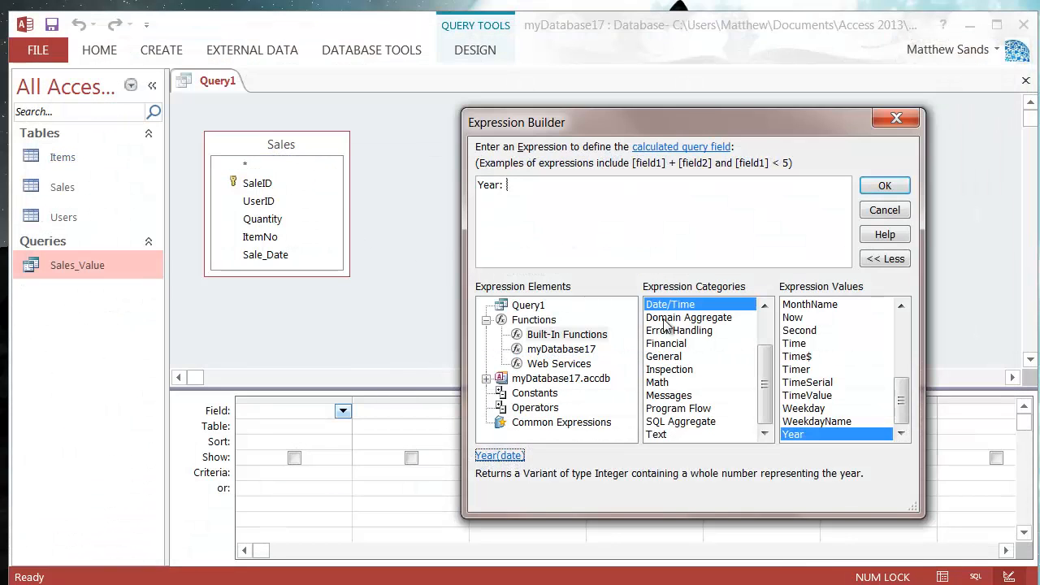
Step: Insert the Year function so the expression reads Year: «Expr» Year(«date»)
scroll("up", 3)
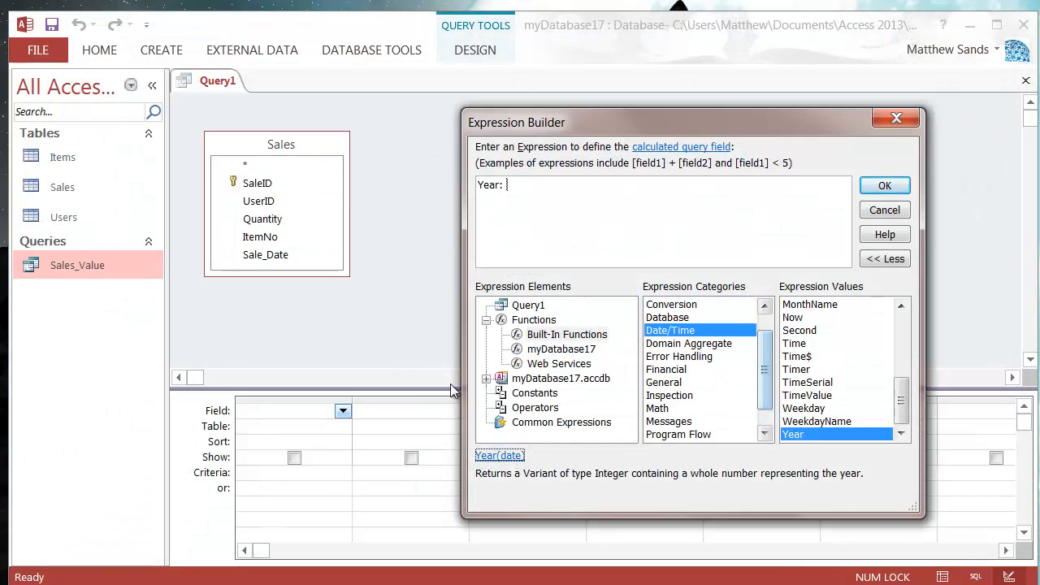
mouse_move(709, 388)
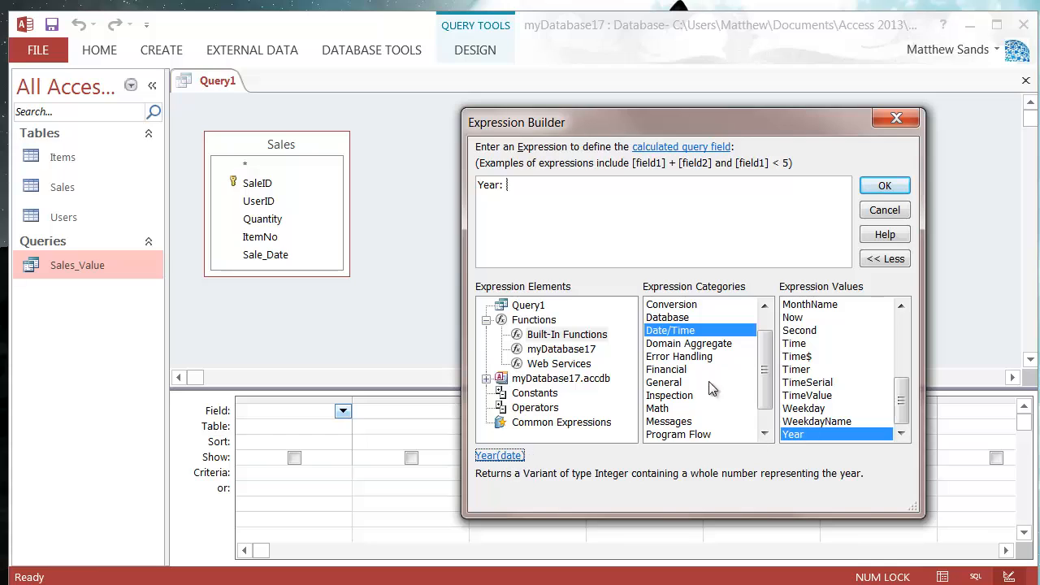
mouse_move(837, 408)
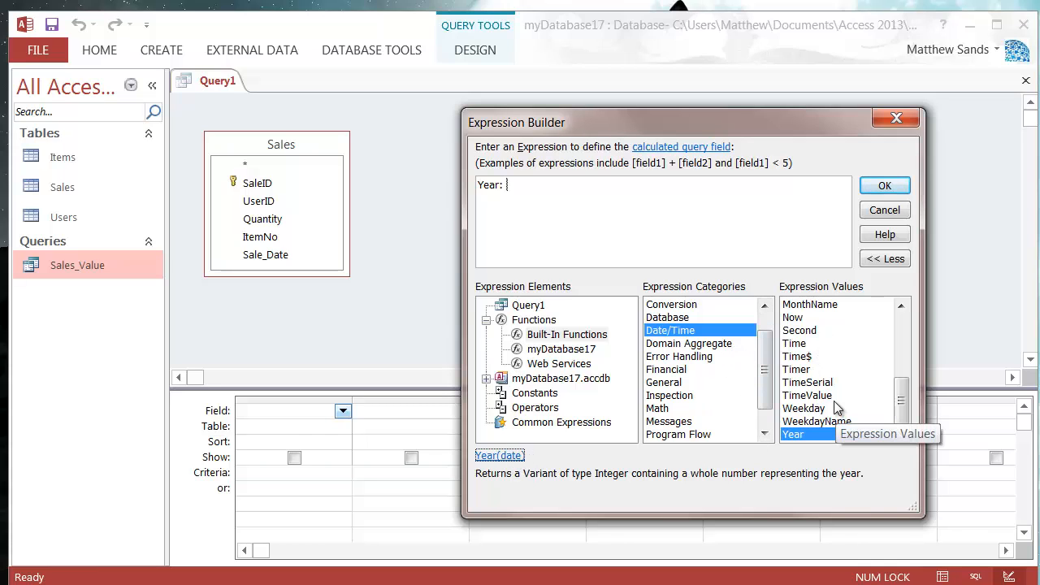
mouse_move(854, 409)
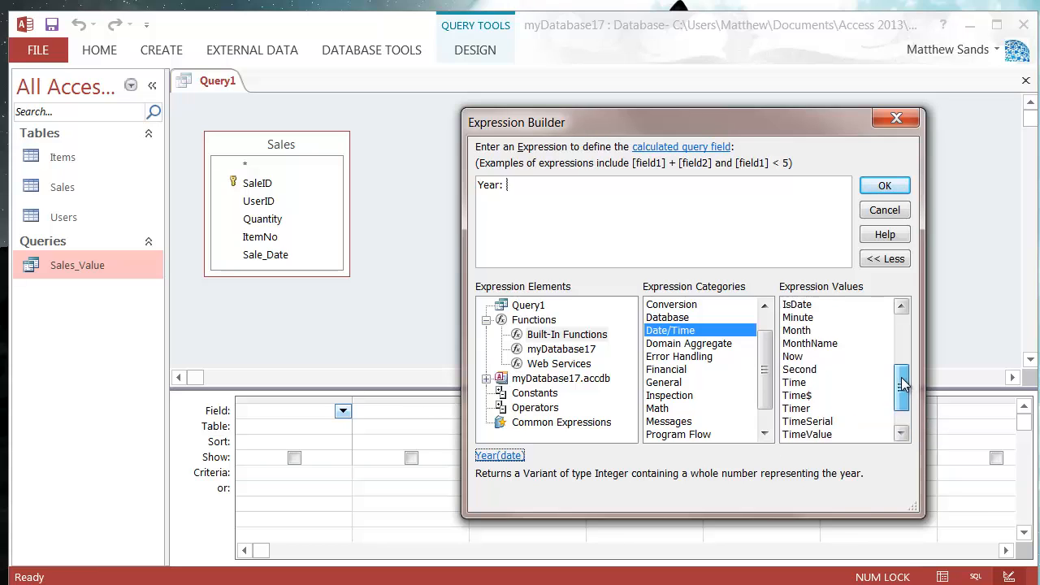
left_click(901, 403)
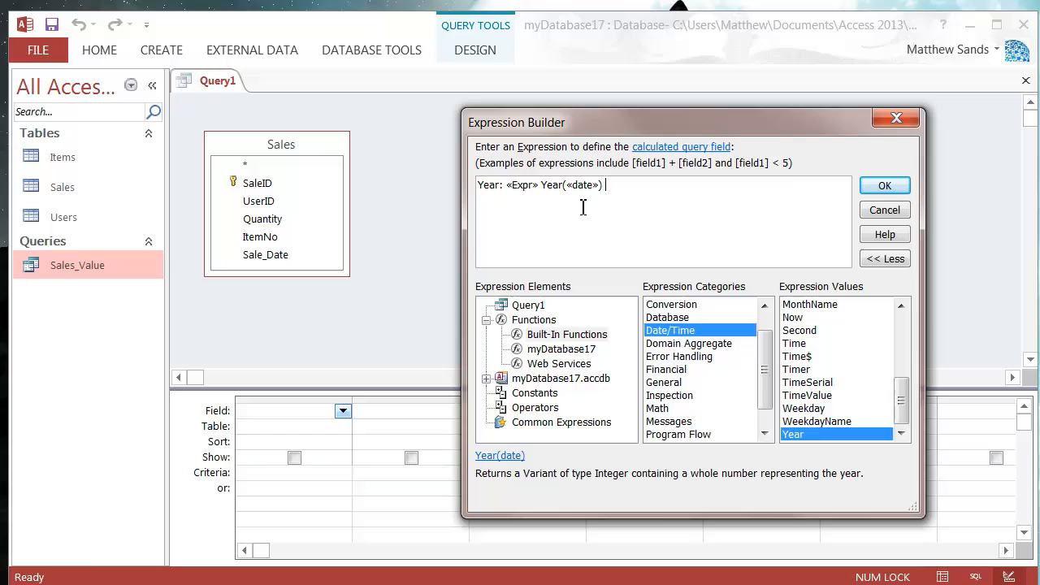
Step: Replace the placeholder so the expression reads Year: Year([Sales]![Sale_Date])
double_click(556, 185)
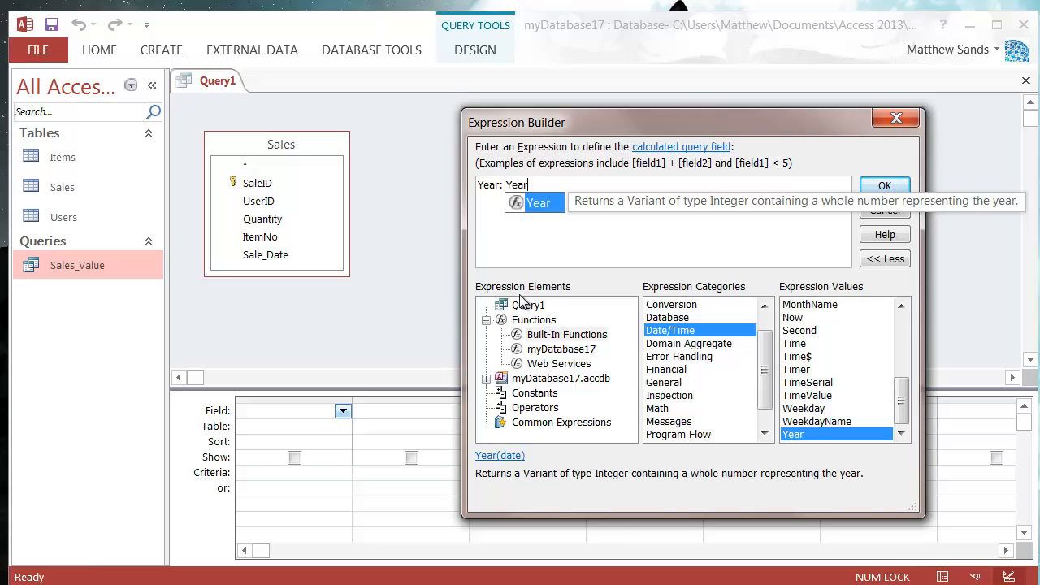
type("(")
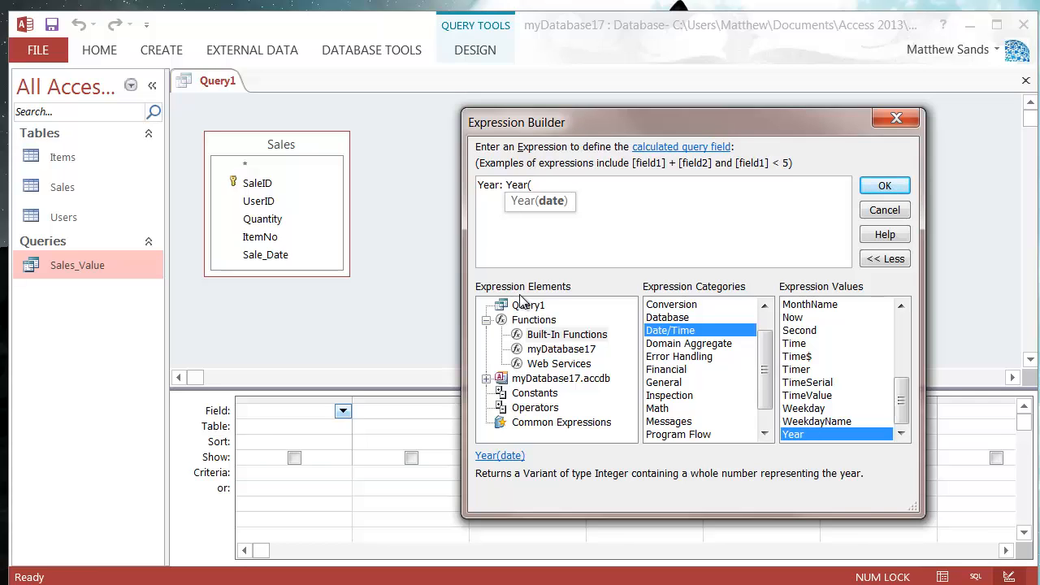
type("[Sales")
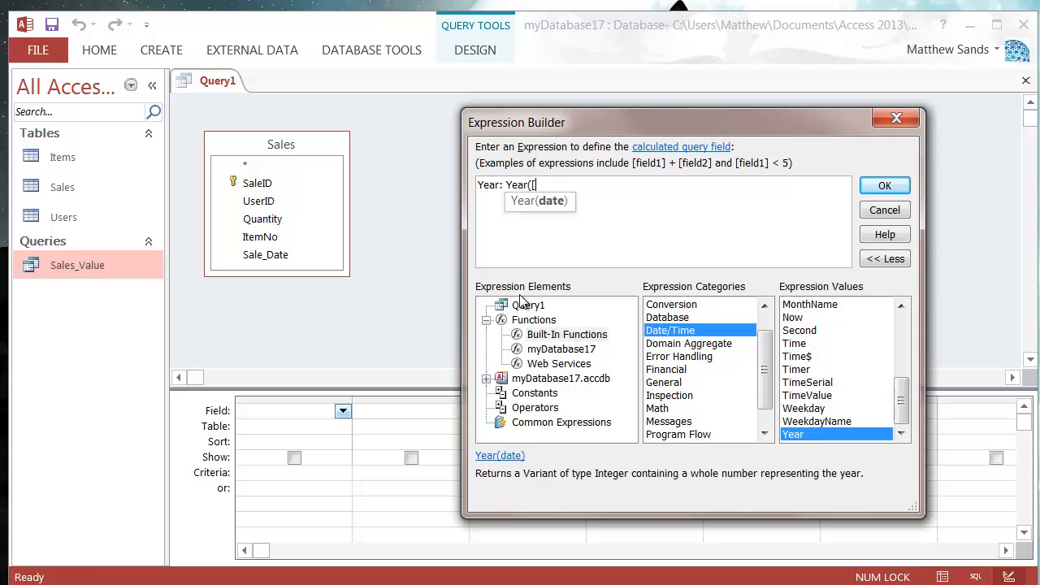
type("Sales]![Sale_Date")
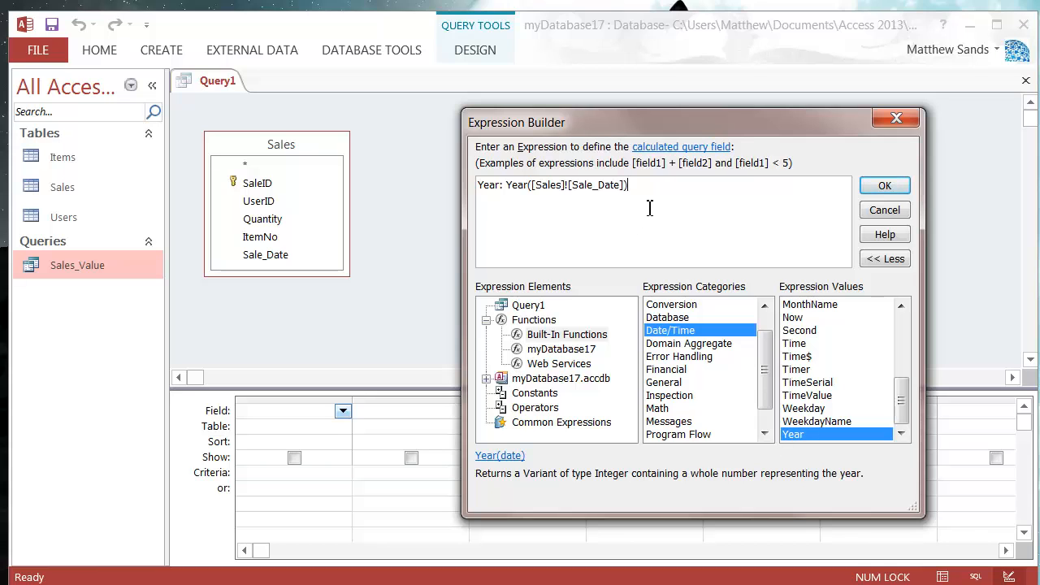
Step: Confirm the Year expression, run the query showing 2014 beside each Sale_Date, and return to design
left_click(884, 185)
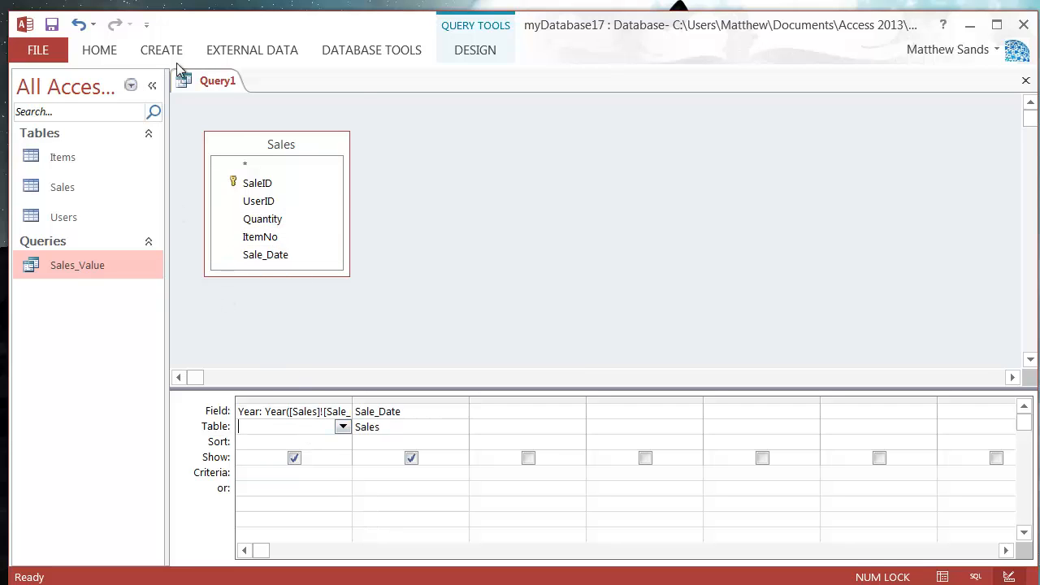
left_click(475, 49)
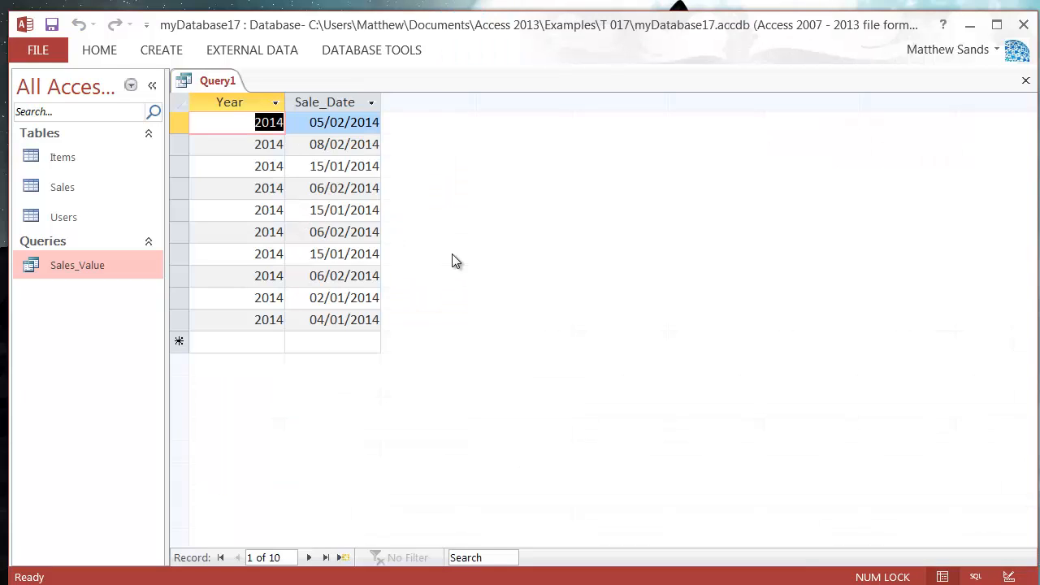
left_click(333, 210)
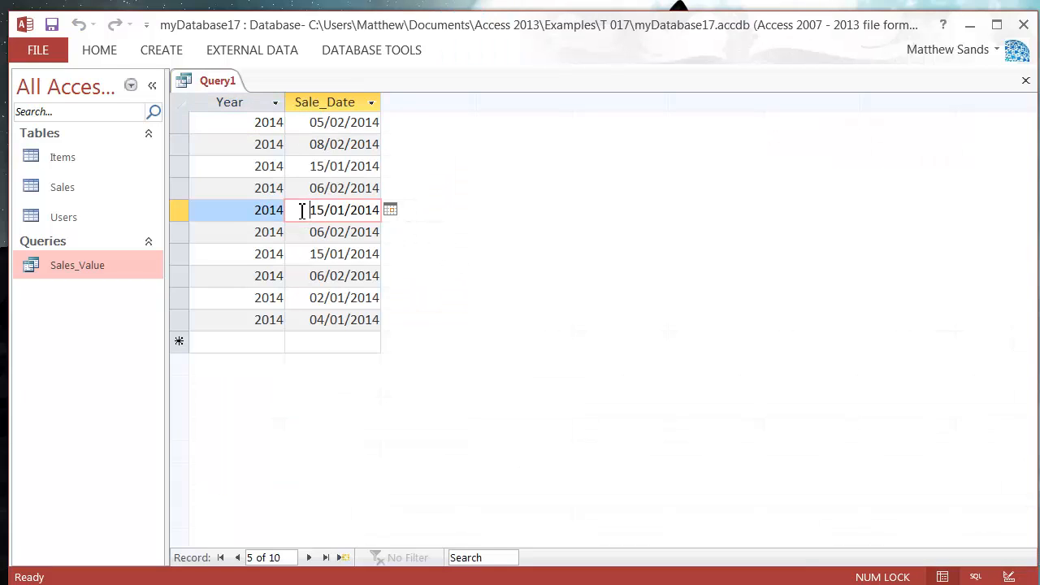
left_click(344, 277)
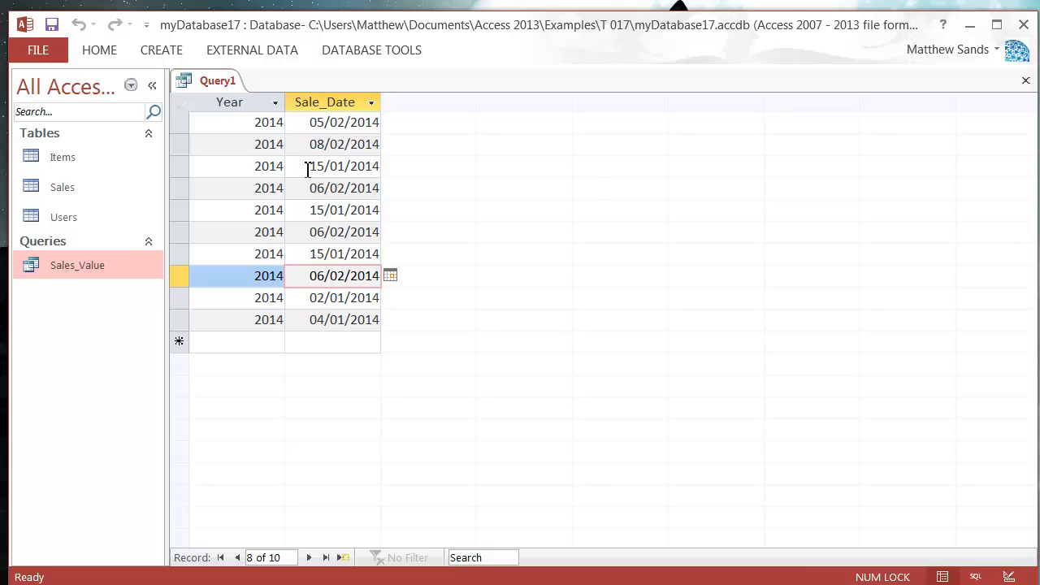
left_click(344, 165)
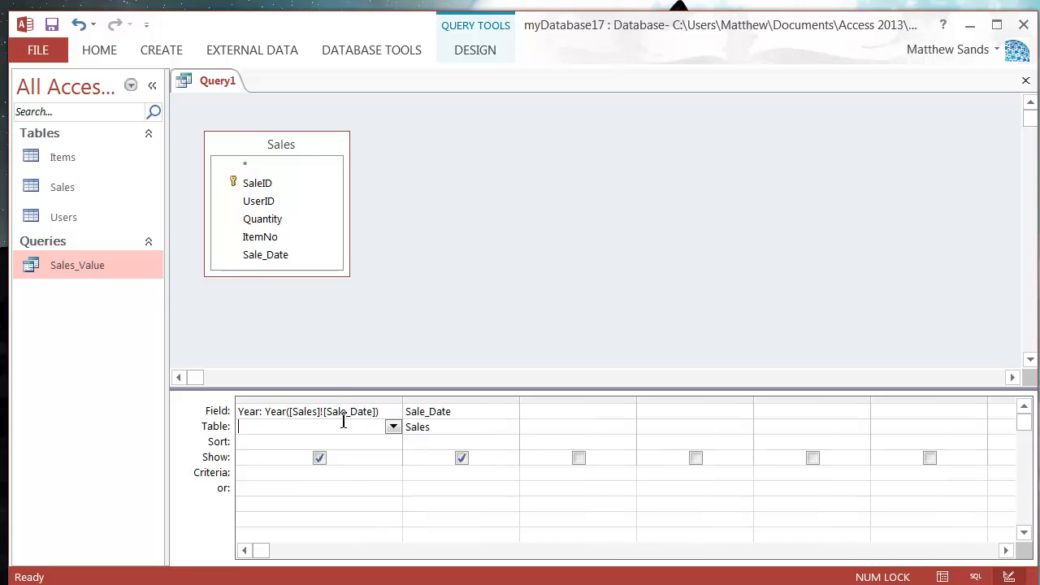
mouse_move(494, 419)
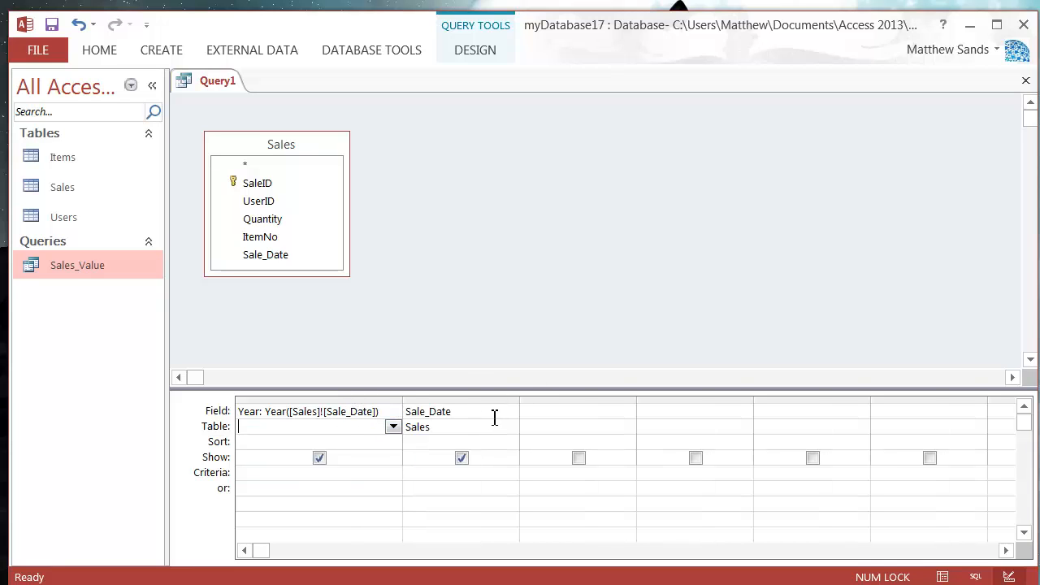
Step: Launch the Expression Builder for the third column and expand Built-In Functions
right_click(569, 415)
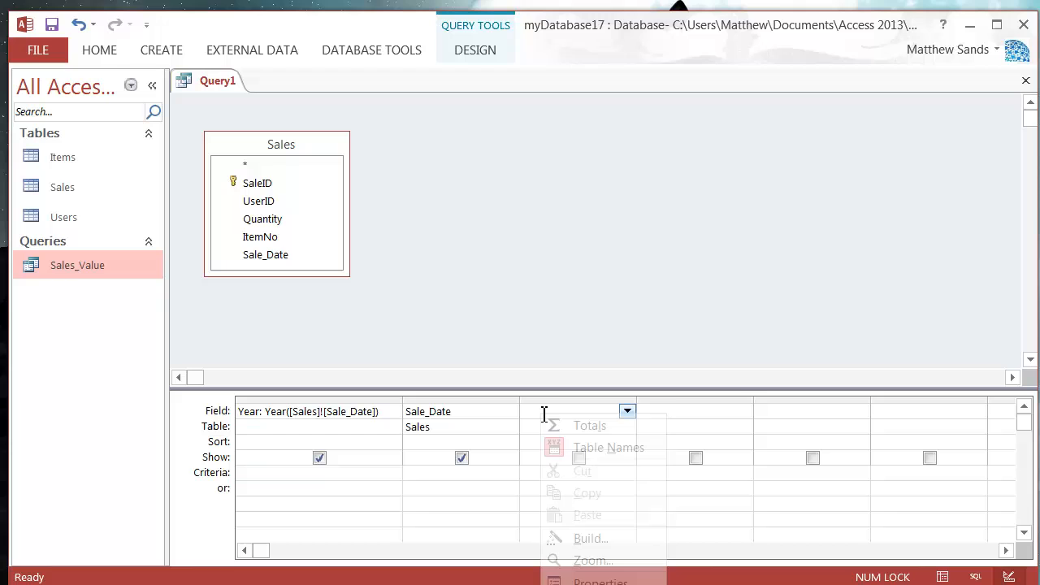
left_click(592, 538)
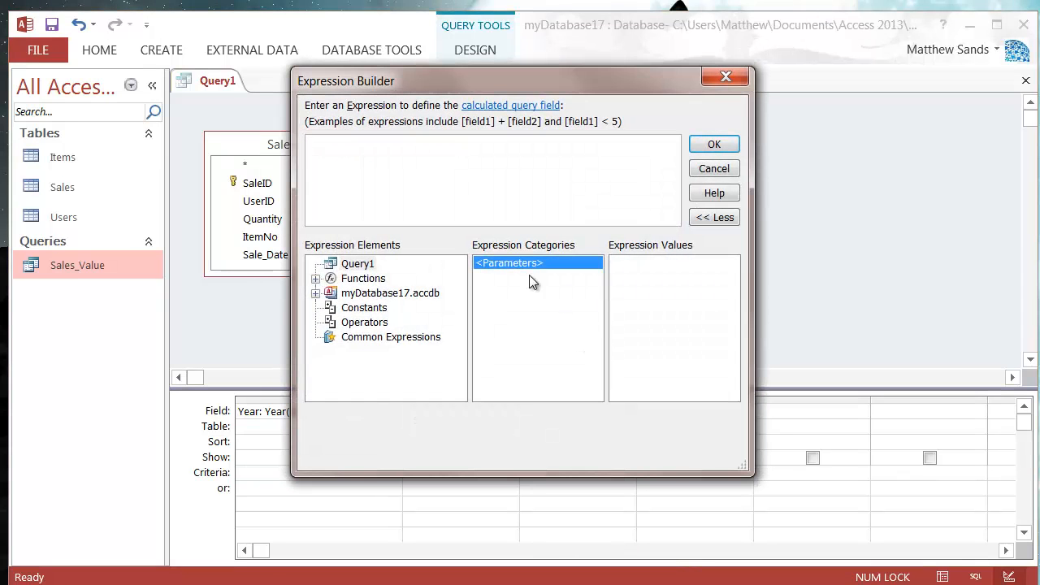
left_click(315, 278)
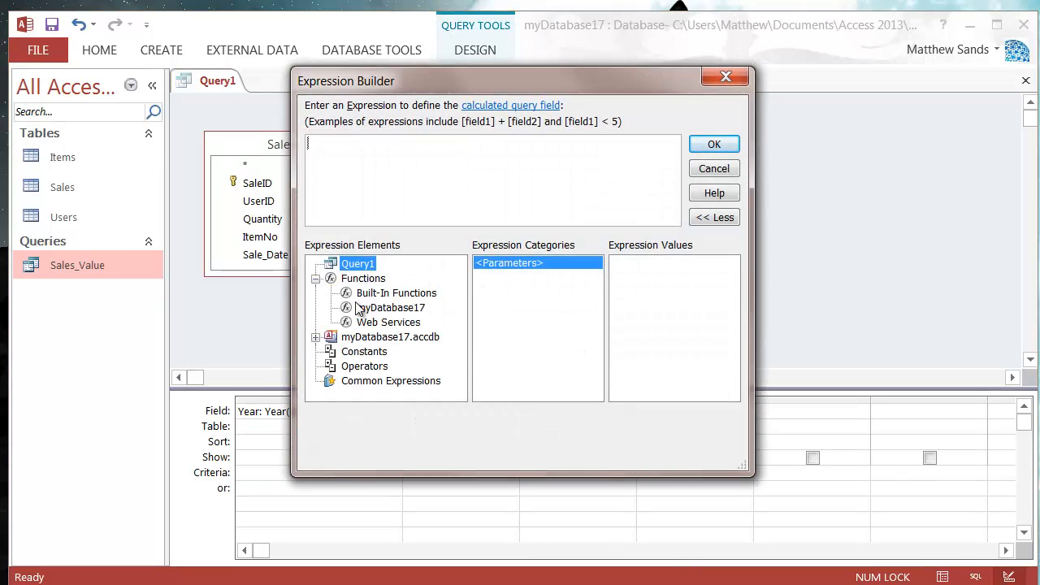
left_click(397, 292)
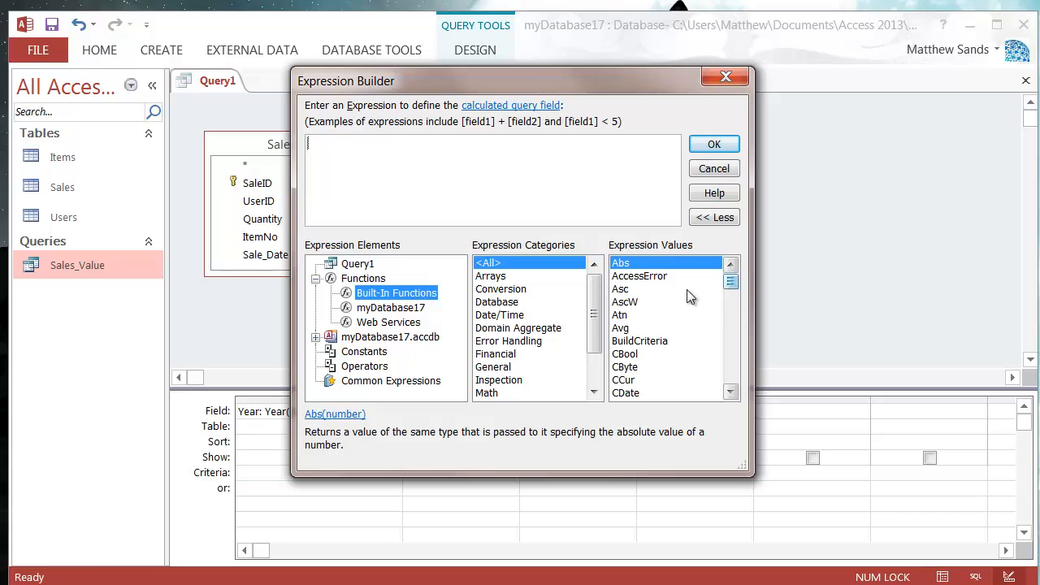
Step: List the Date/Time functions and highlight Weekday to read its description
left_click(500, 316)
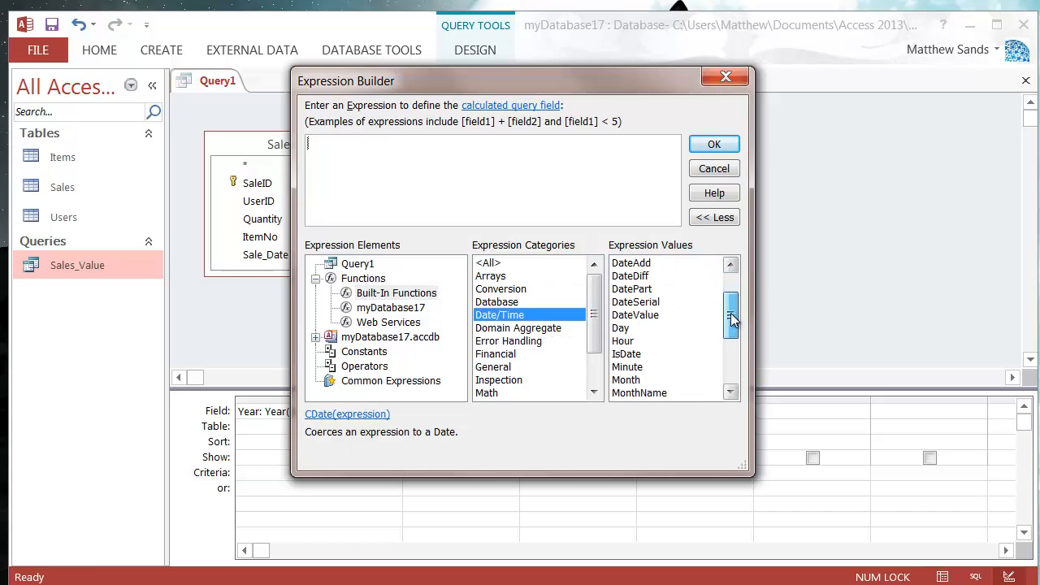
scroll("down", 3)
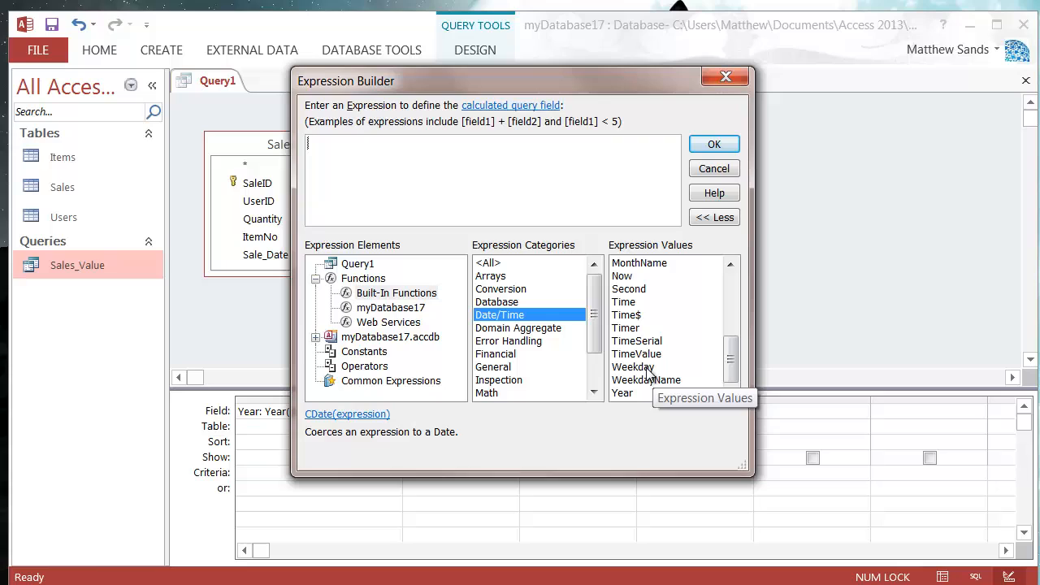
left_click(634, 367)
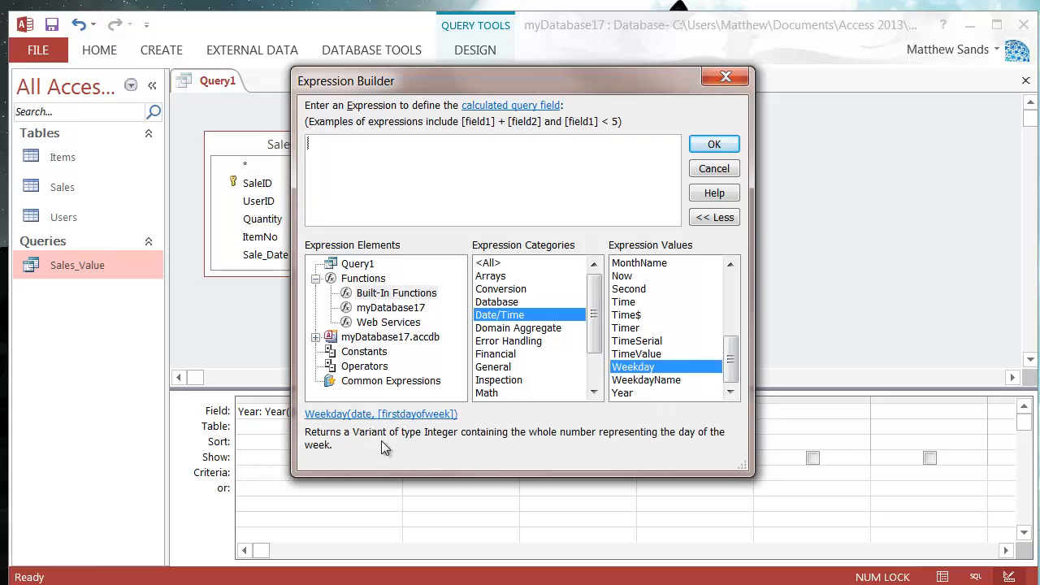
mouse_move(361, 423)
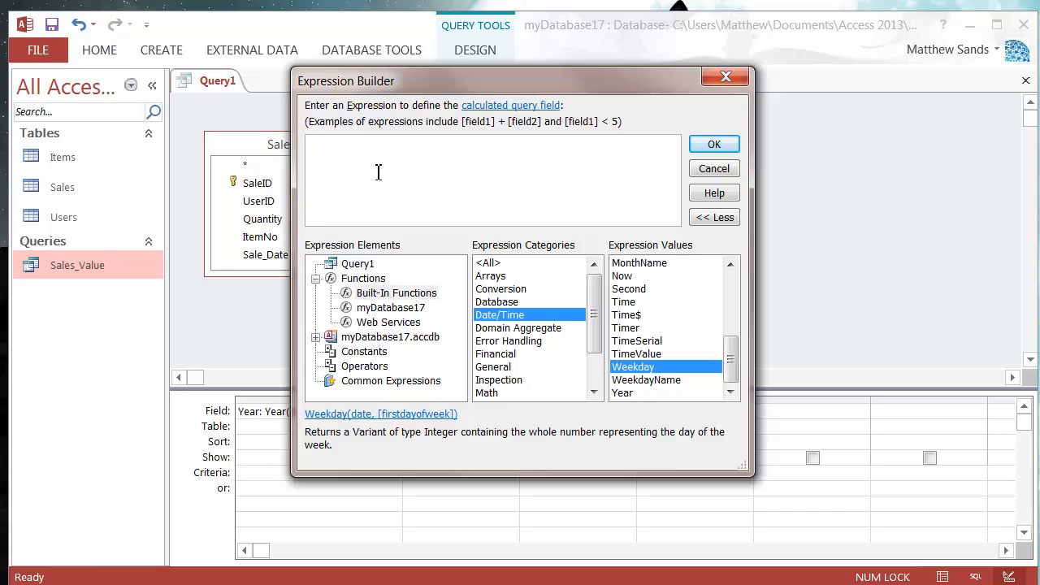
Step: Write Weekday([Sales]![Sale_Date], and open the online help for the Weekday function
double_click(632, 367)
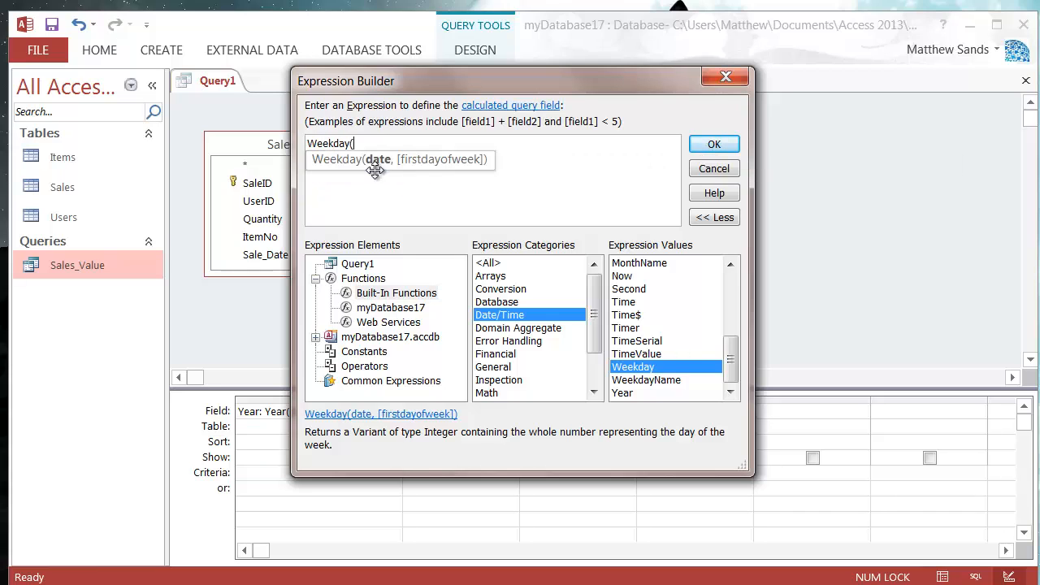
mouse_move(367, 416)
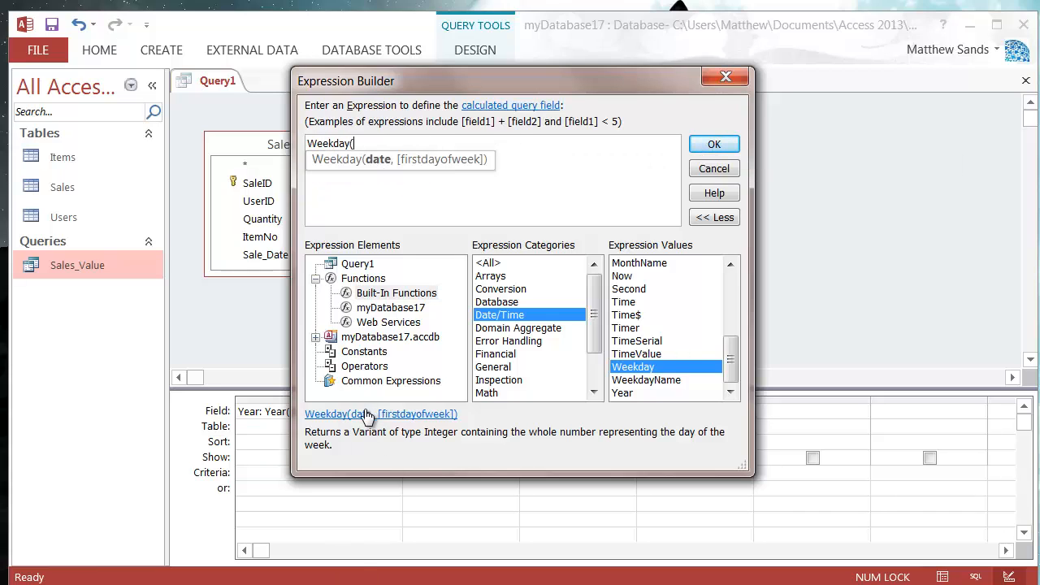
type("[")
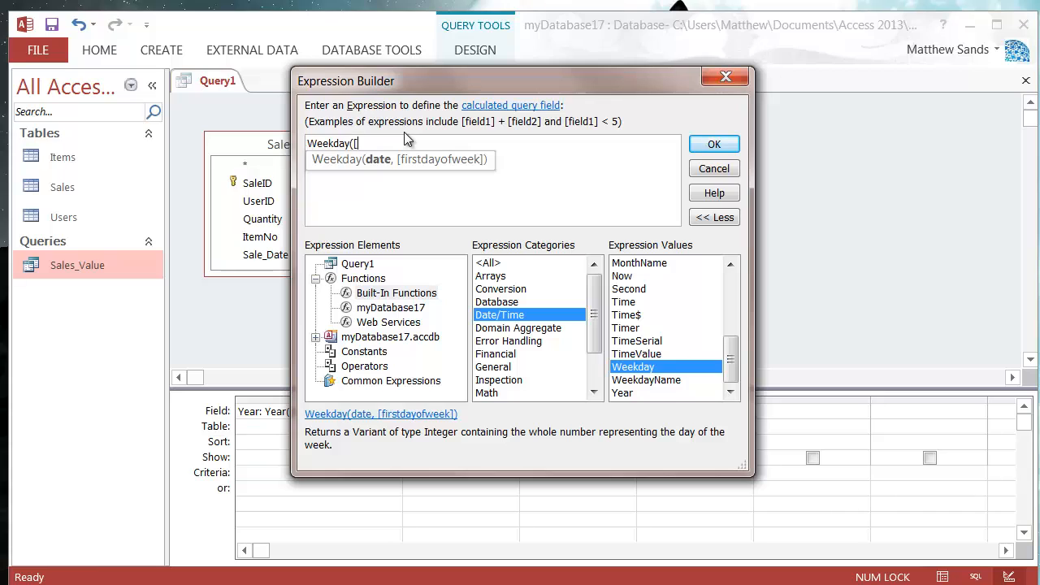
type("Sales]![Sale_Date")
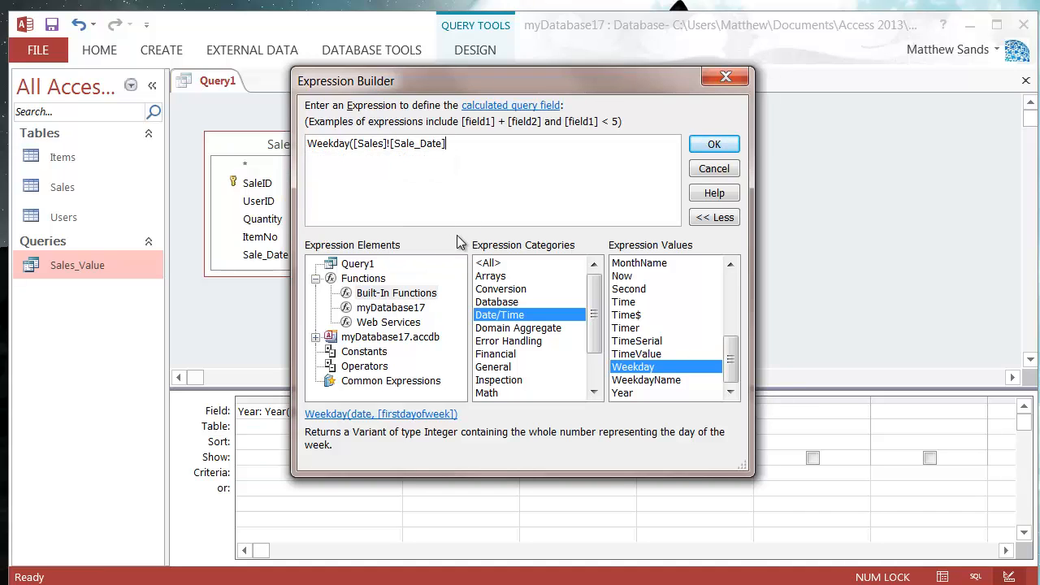
type(",")
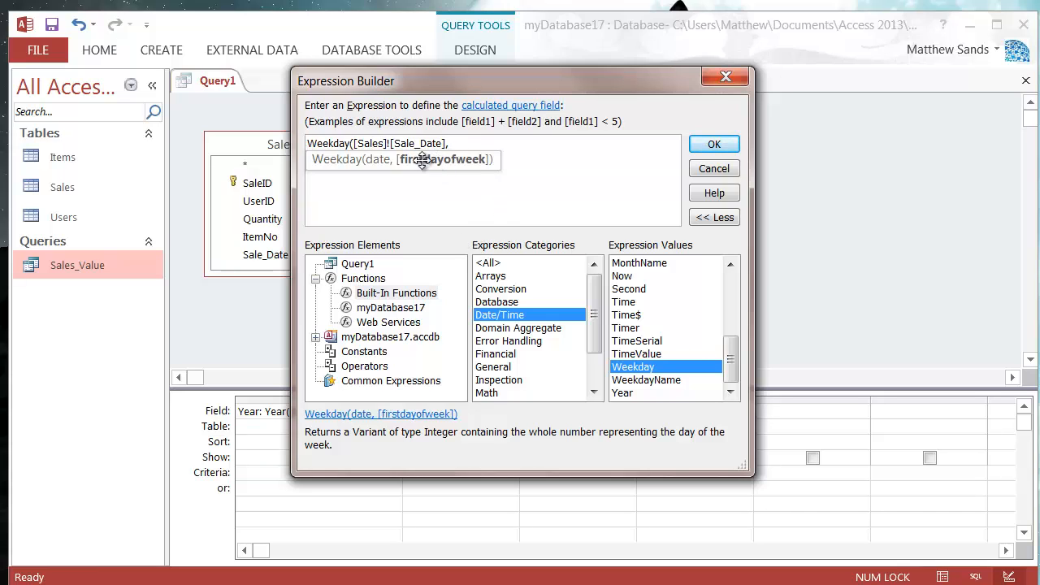
mouse_move(365, 462)
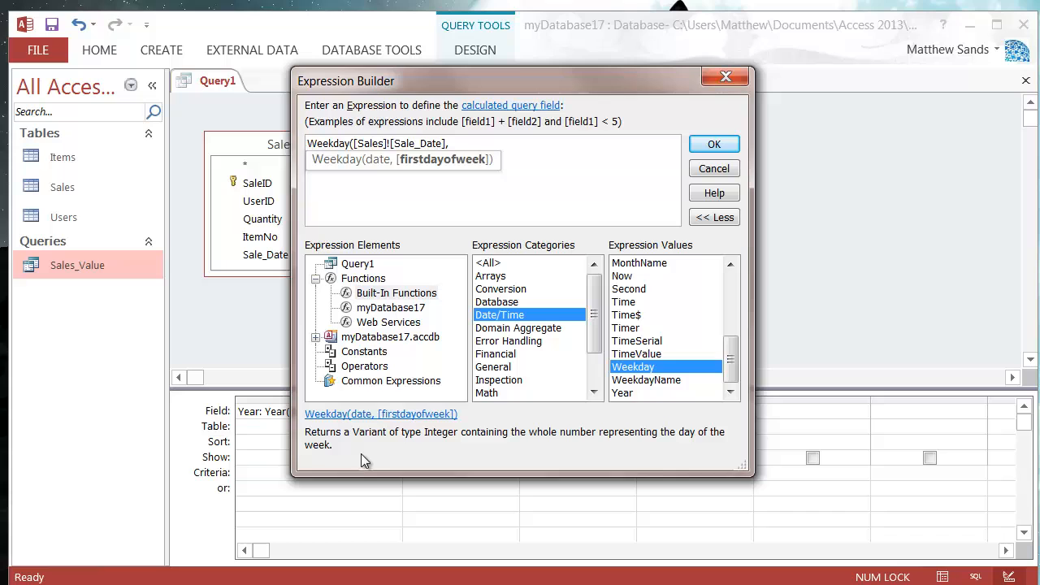
mouse_move(429, 413)
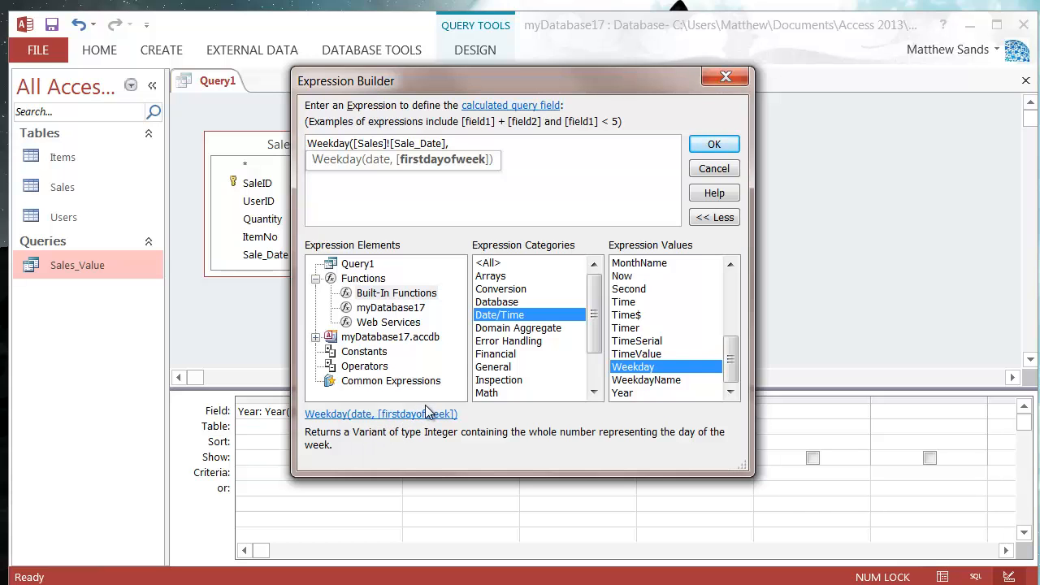
left_click(712, 192)
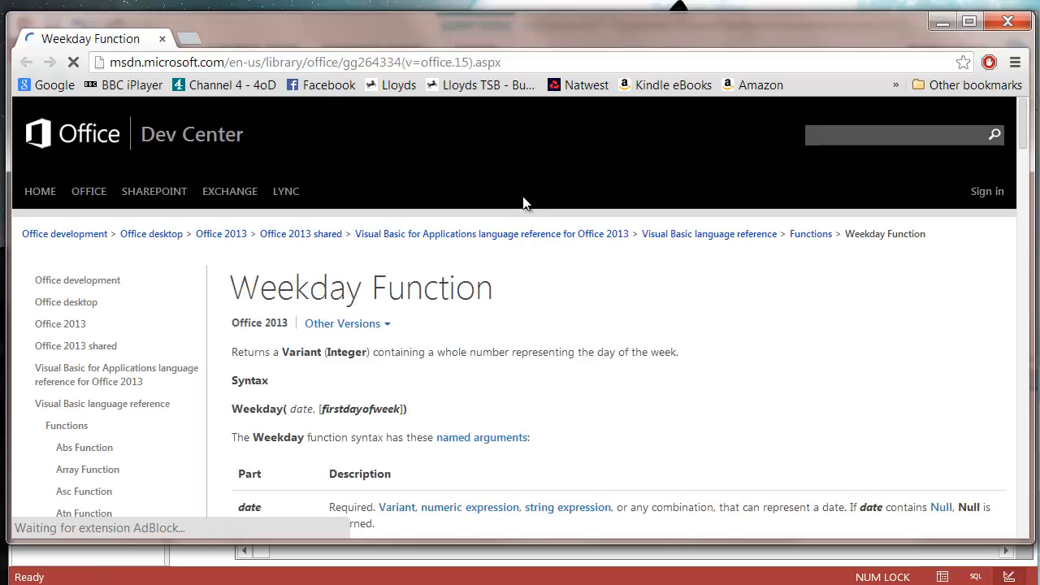
scroll("down", 3)
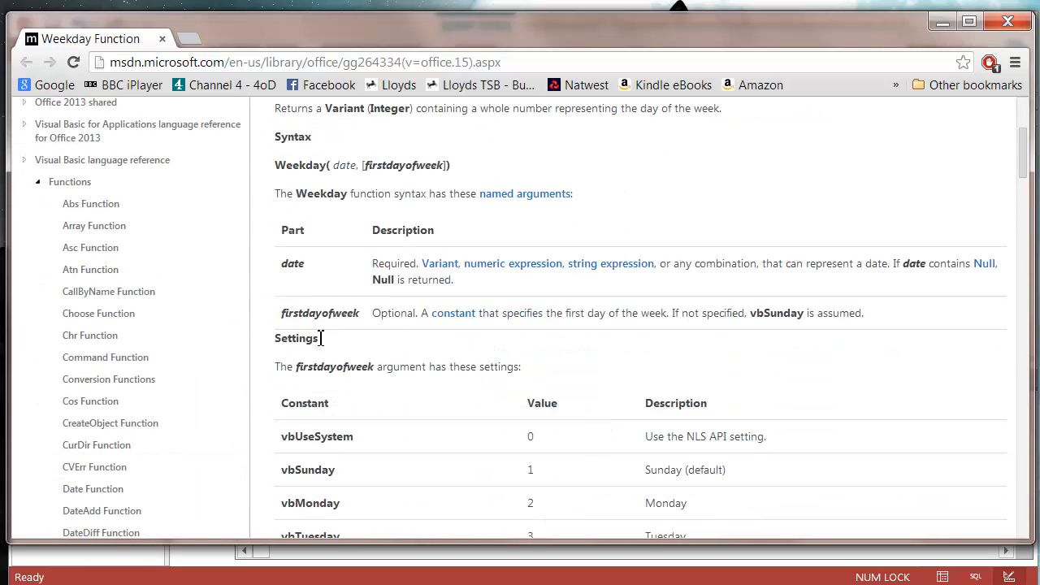
double_click(319, 312)
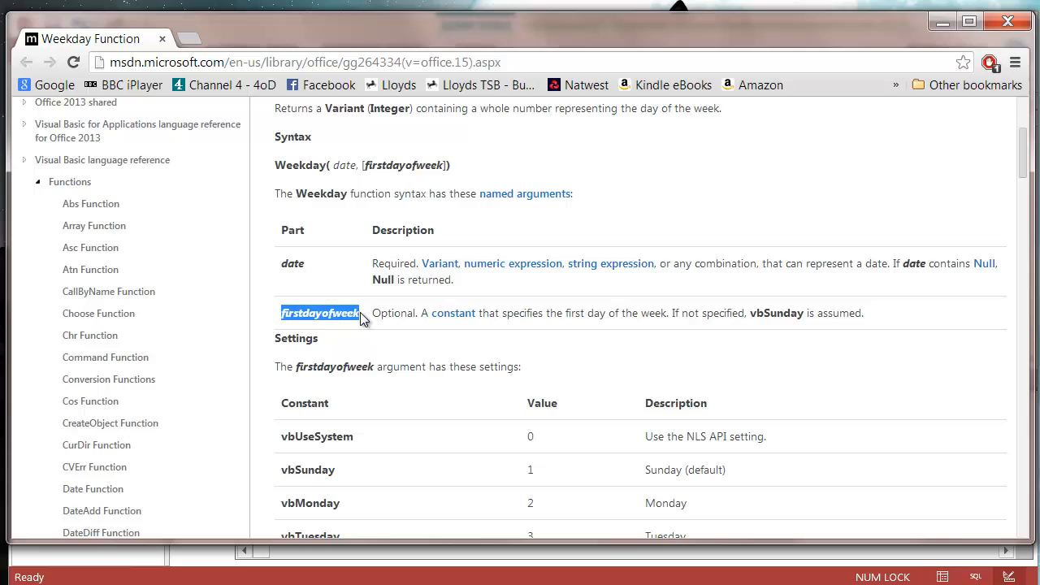
left_click(377, 318)
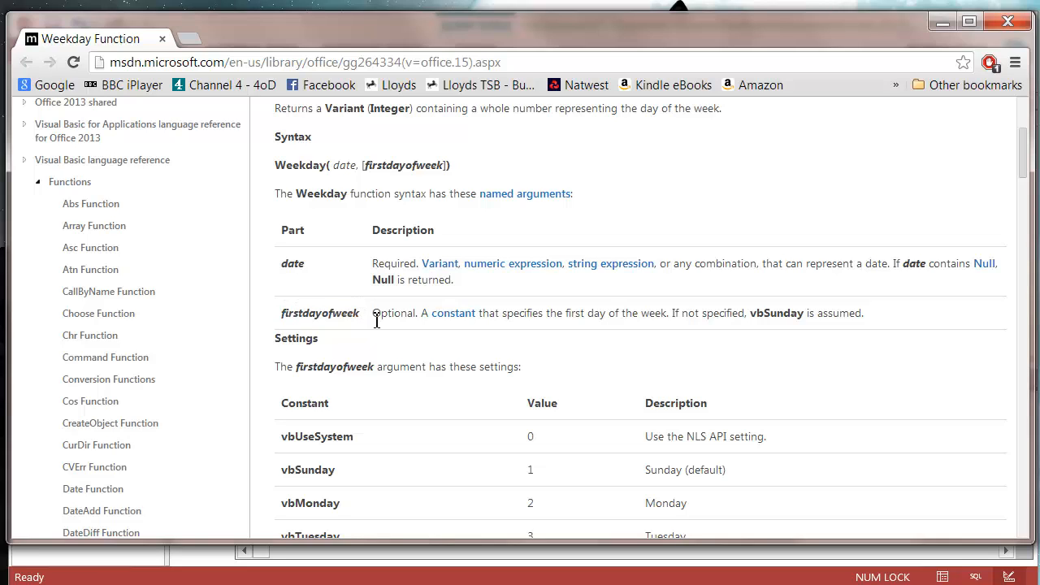
double_click(393, 312)
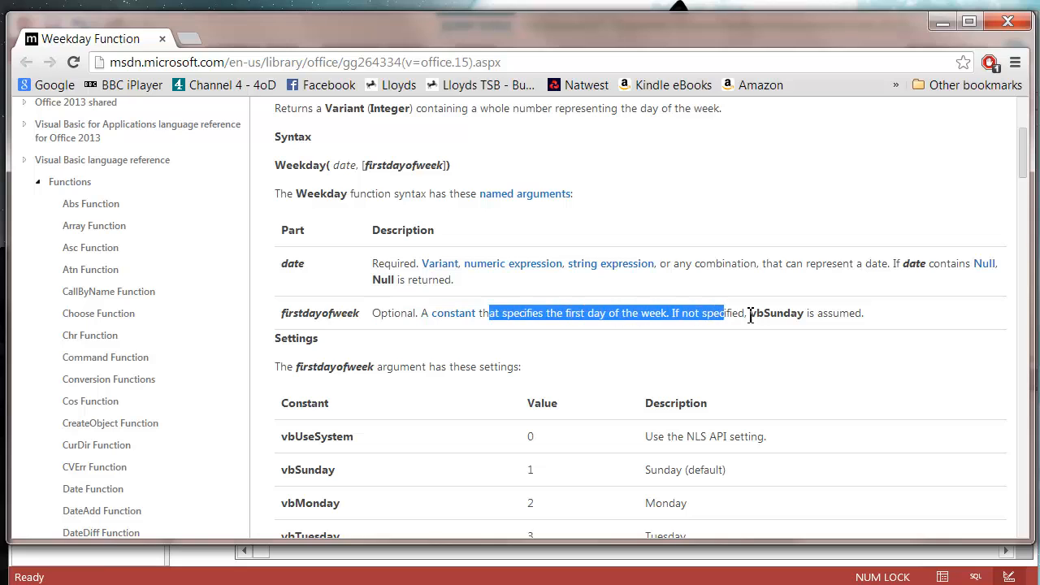
left_click(695, 333)
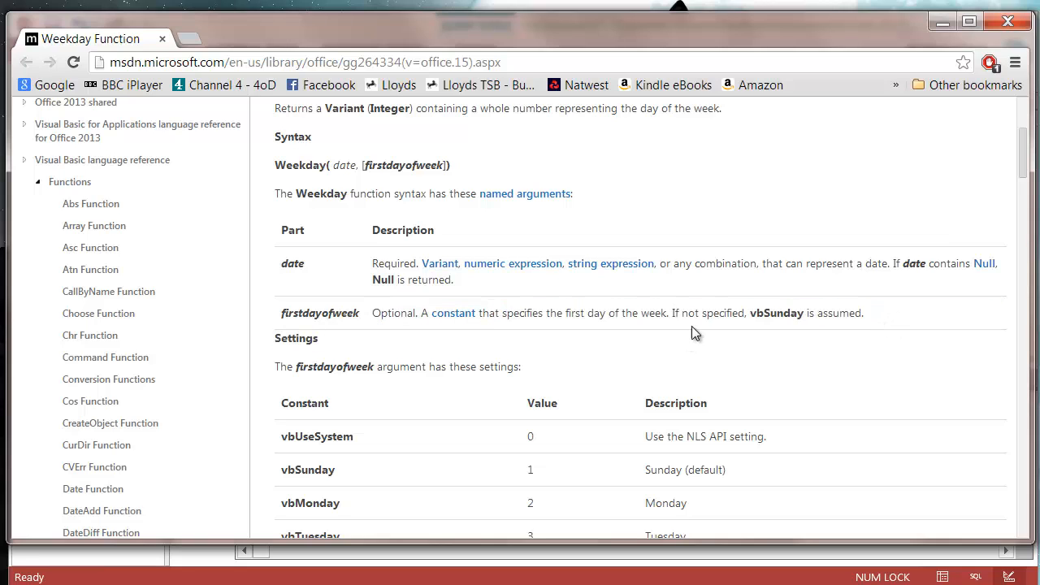
double_click(776, 312)
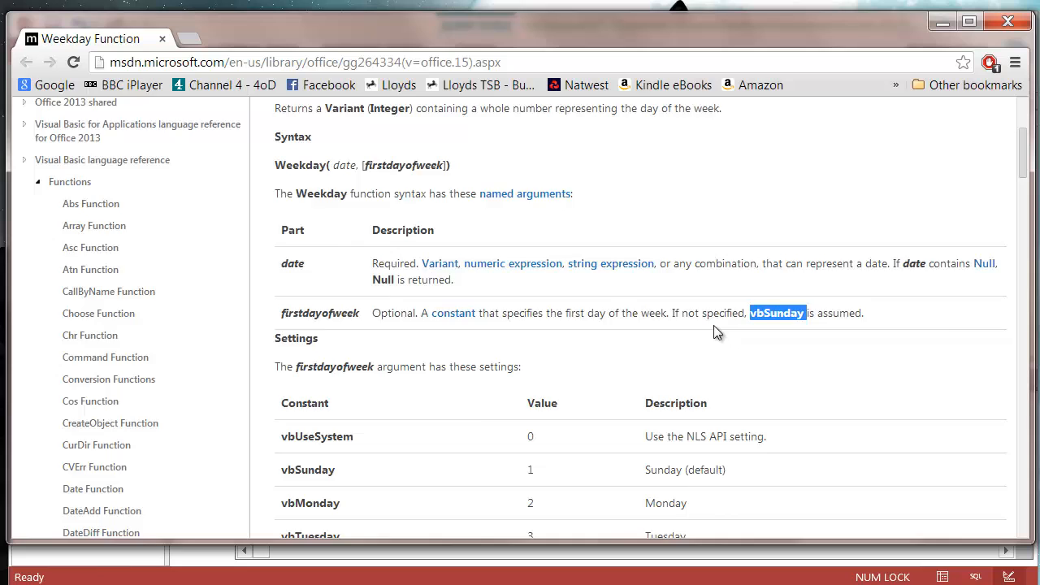
scroll("down", 3)
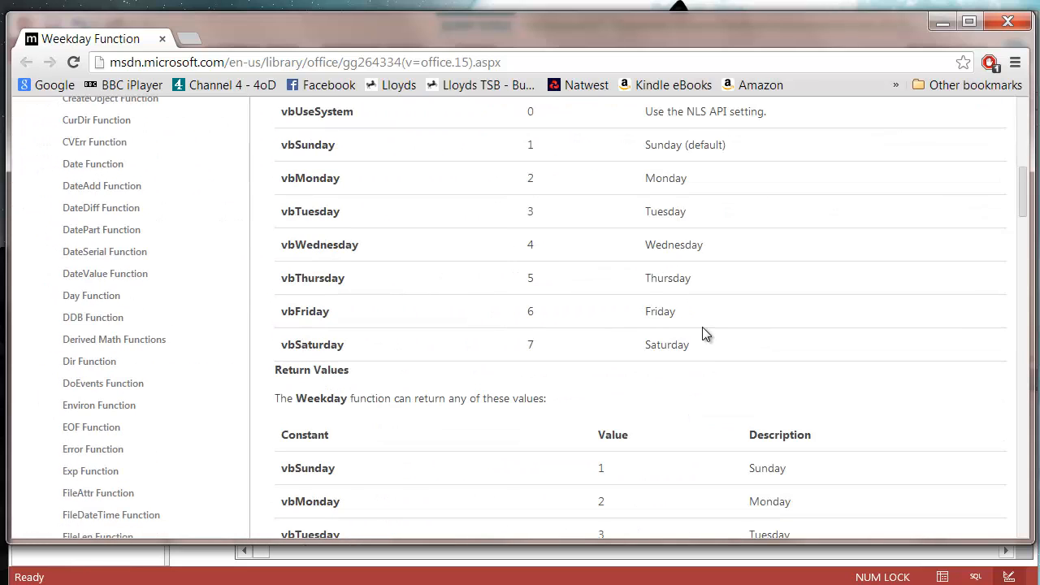
scroll("up", 3)
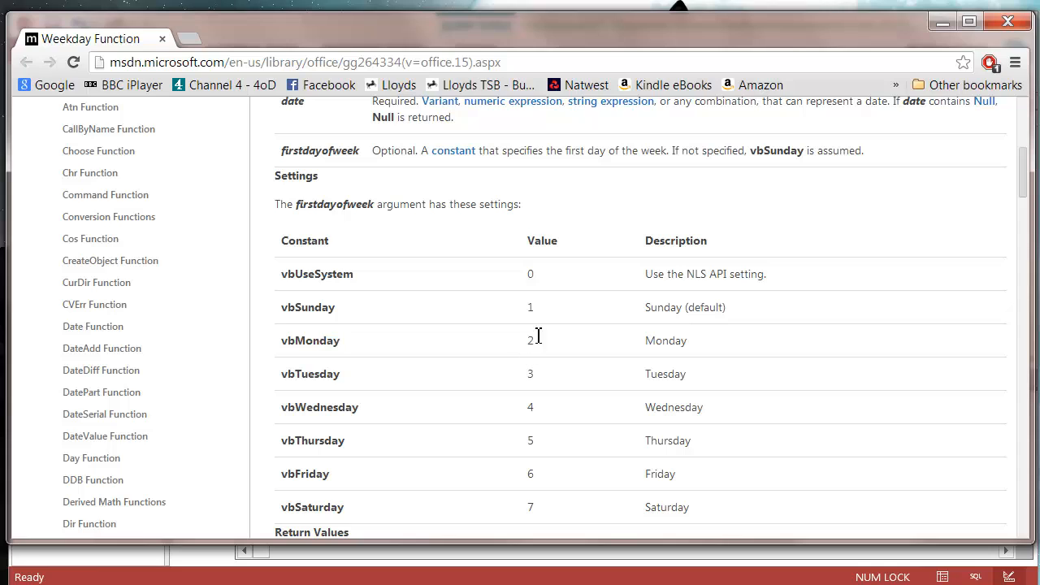
mouse_move(296, 350)
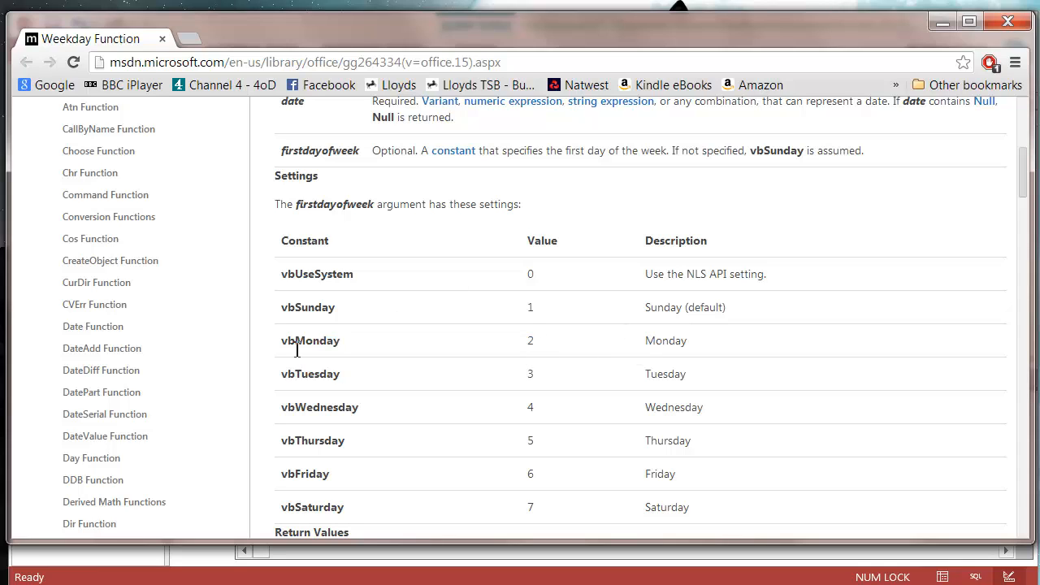
double_click(310, 341)
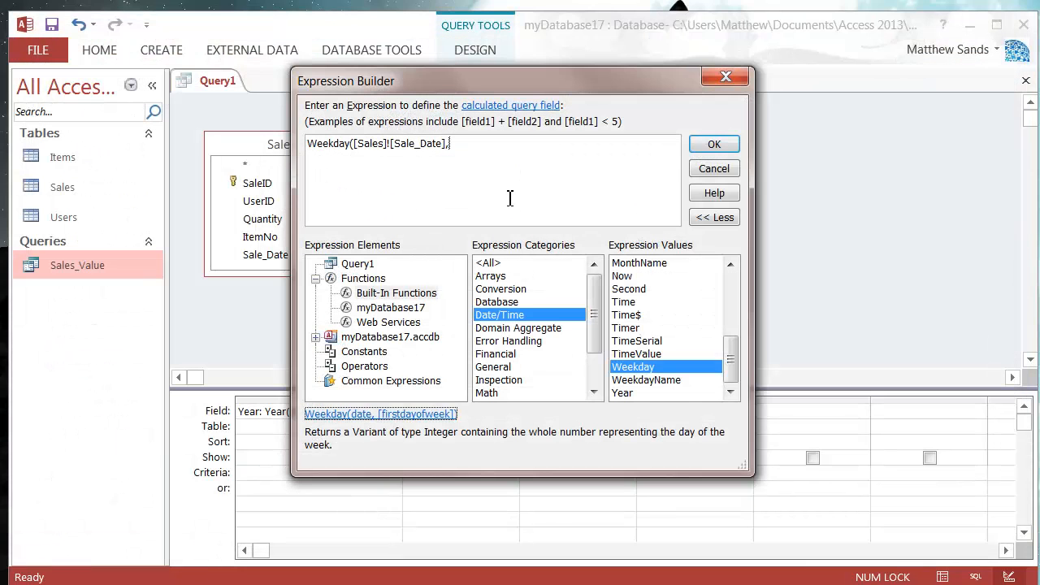
Step: Complete the expression as Weekday([Sales]![Sale_Date],2) and confirm it into the grid as Expr1
type("vbMo")
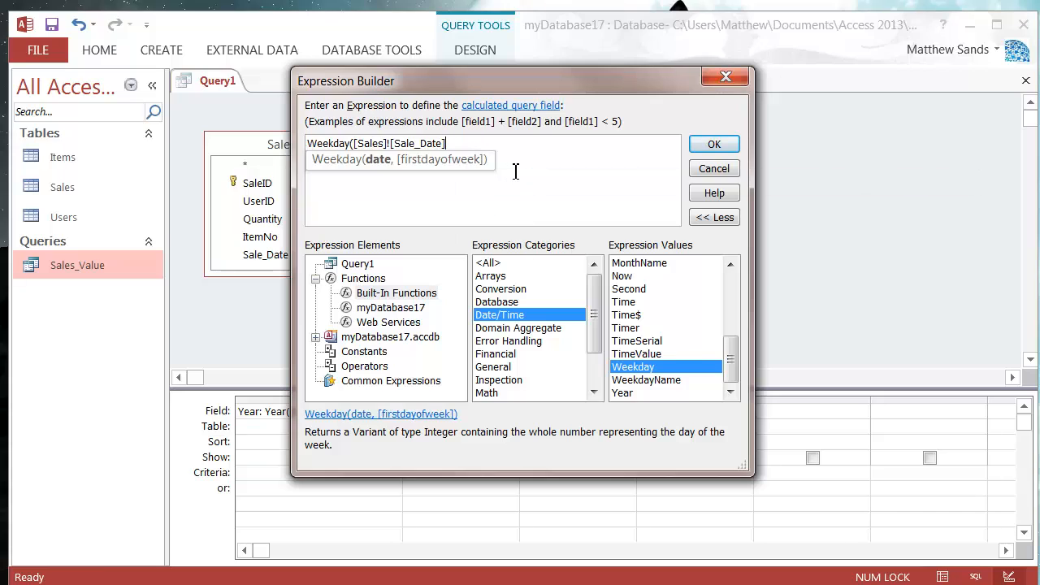
type(",2)")
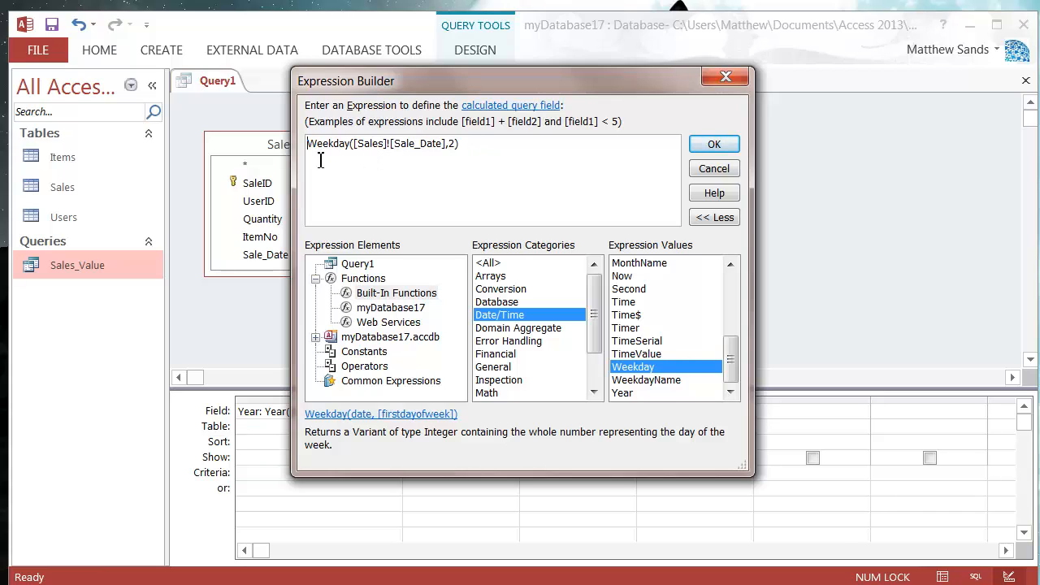
mouse_move(306, 156)
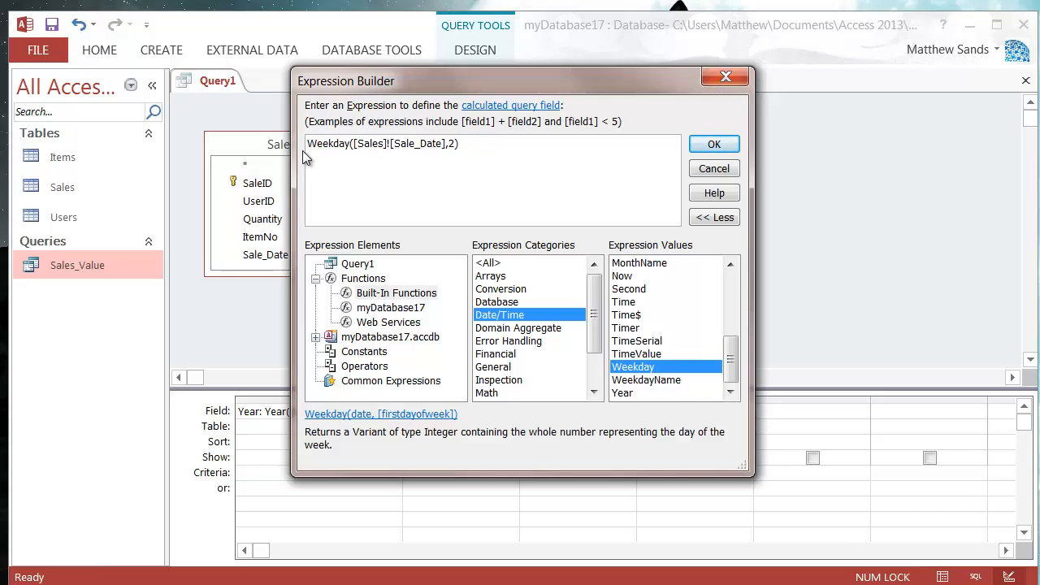
left_click(714, 143)
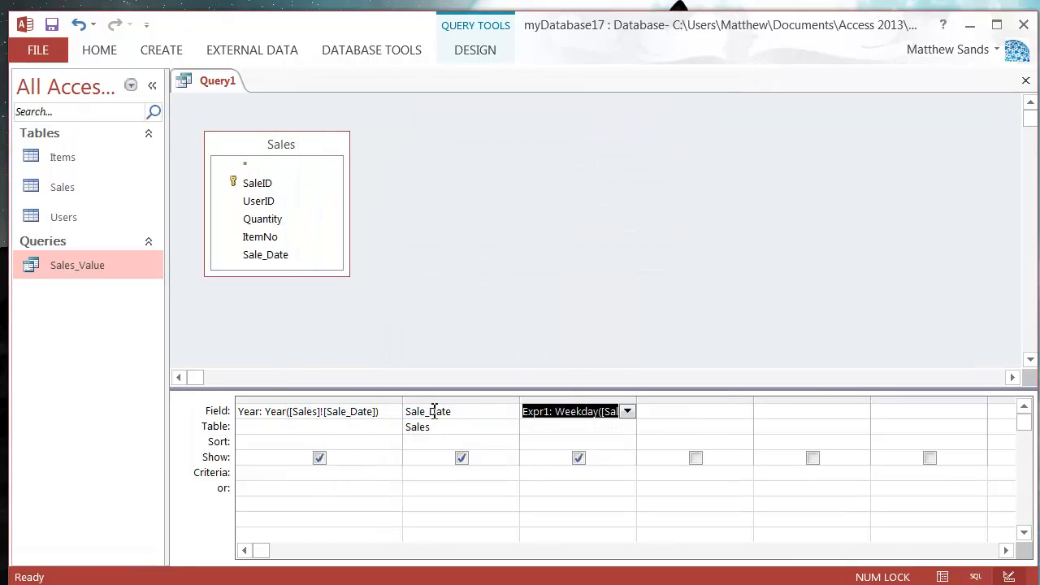
Step: Run the query to show Year, Sale_Date and Expr1 weekday numbers for the ten sales
left_click(577, 426)
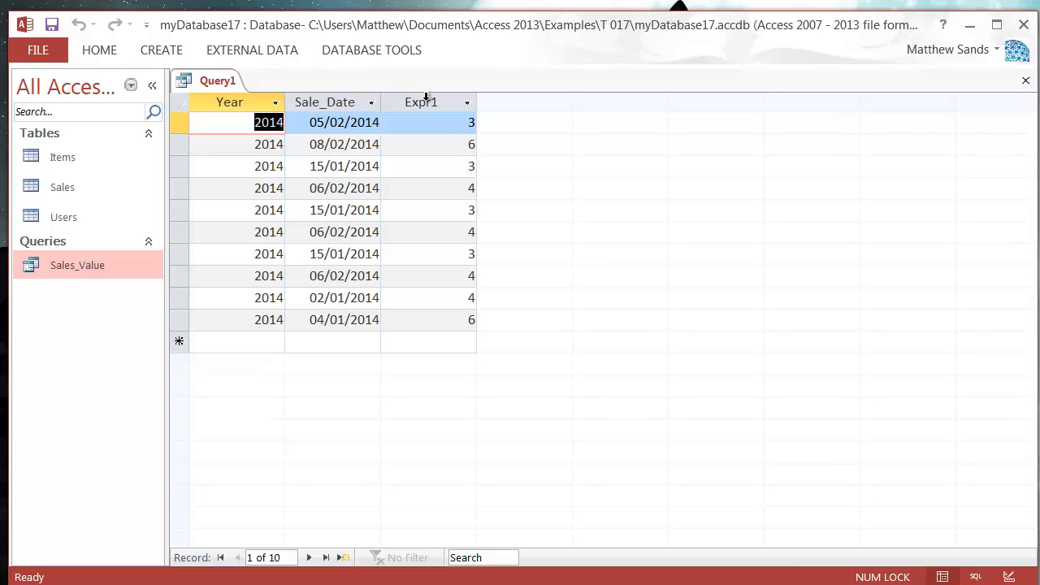
mouse_move(371, 153)
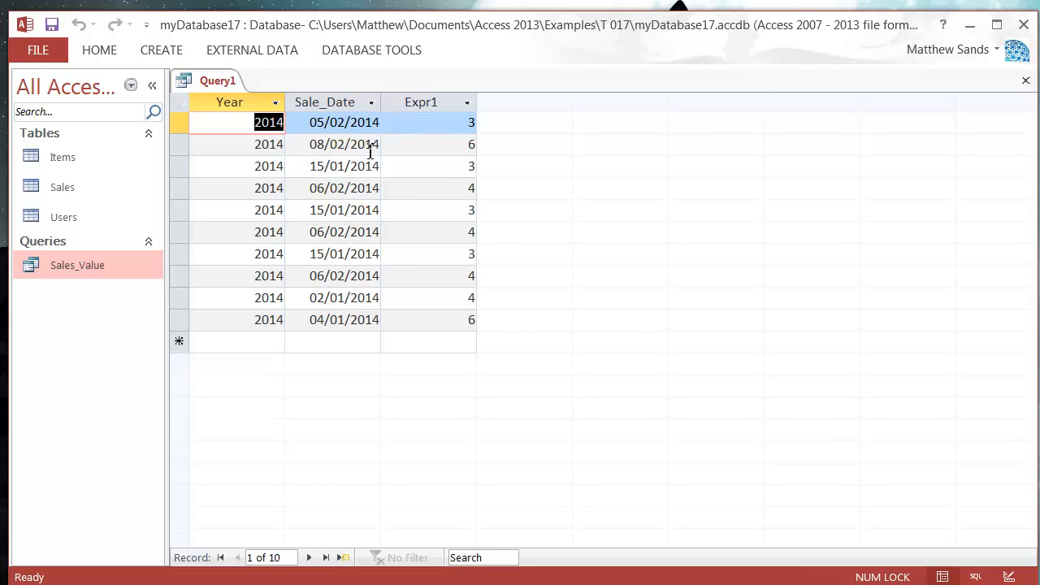
Step: Return Query1 to Design View with the Year, Sale_Date and Expr1 fields
left_click(345, 143)
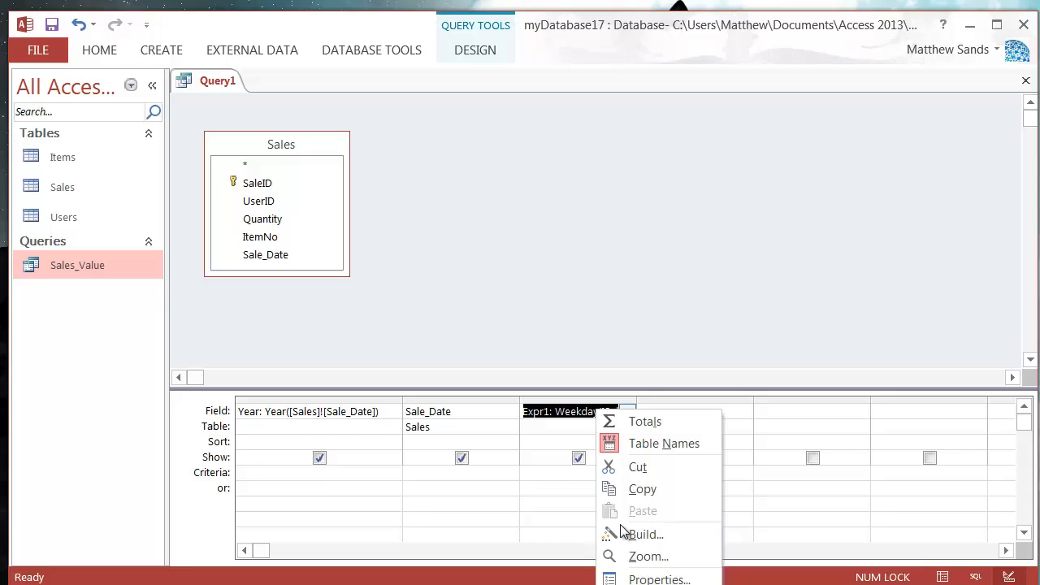
Step: Rename the calculated Expr1 field to WeekDay via the Zoom box, keeping Weekday([Sales]![Sale_Date],2)
left_click(647, 555)
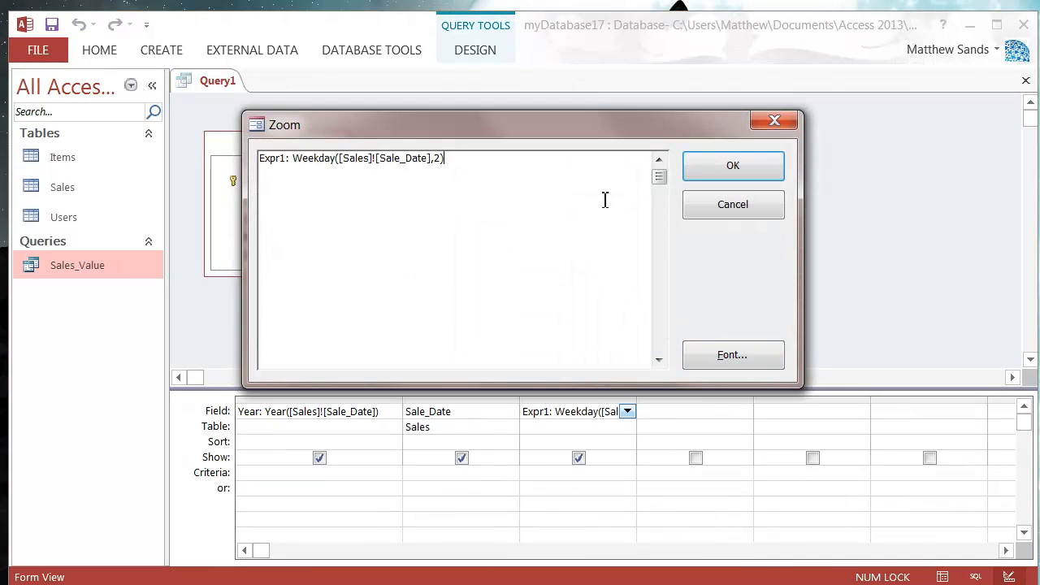
double_click(273, 157)
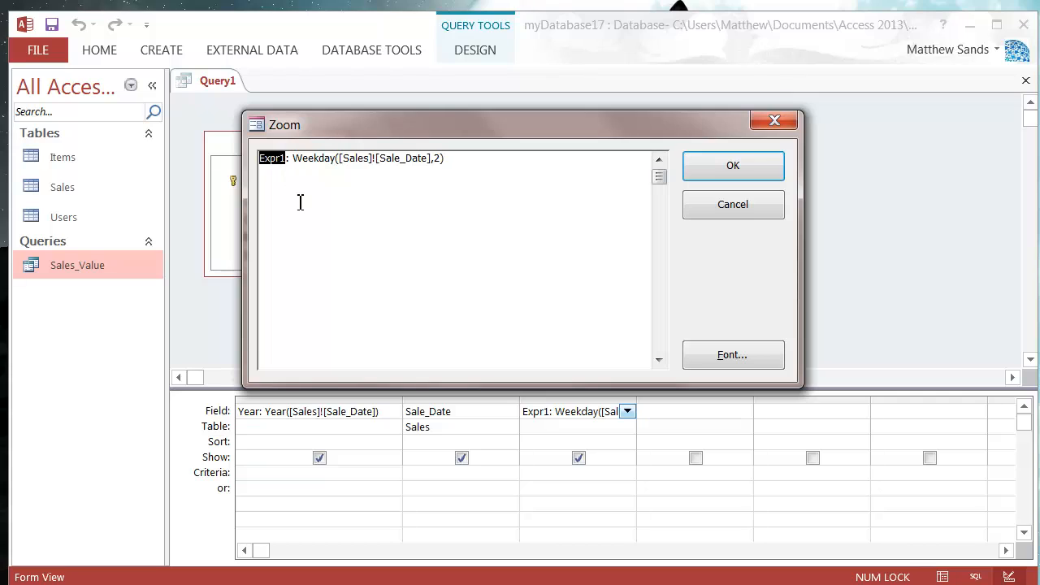
type("Week")
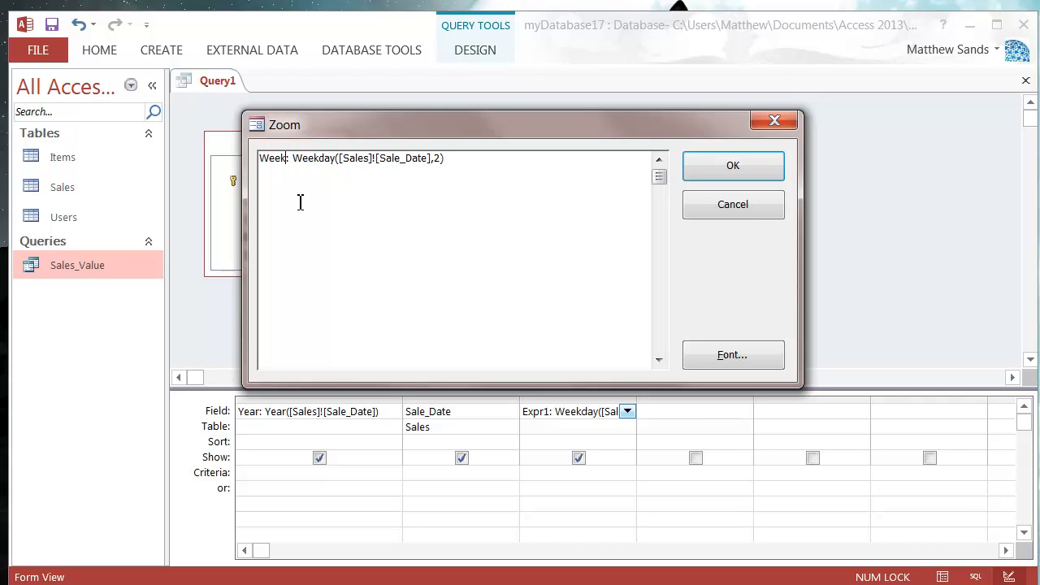
type("Day")
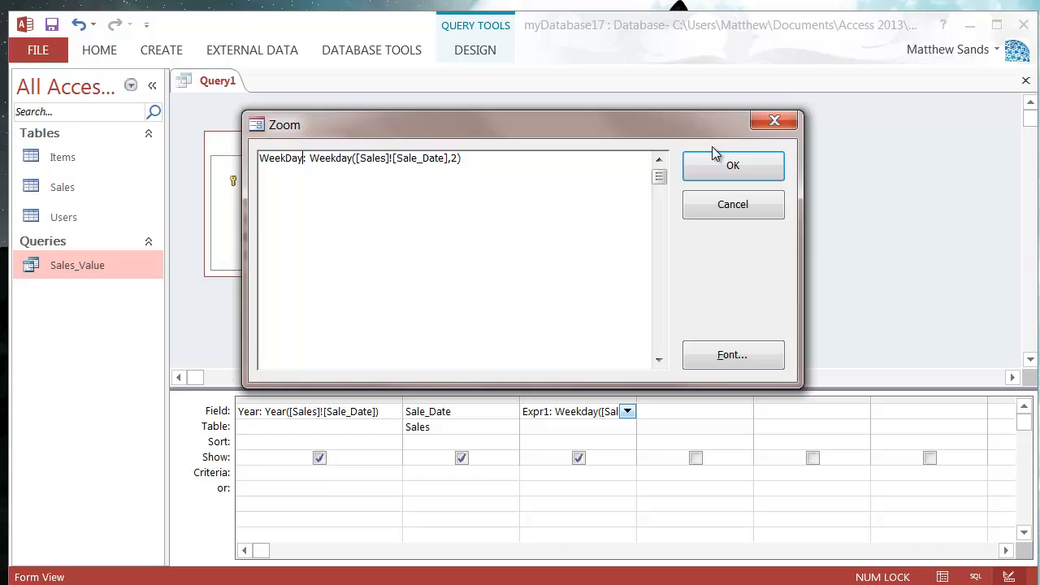
left_click(731, 166)
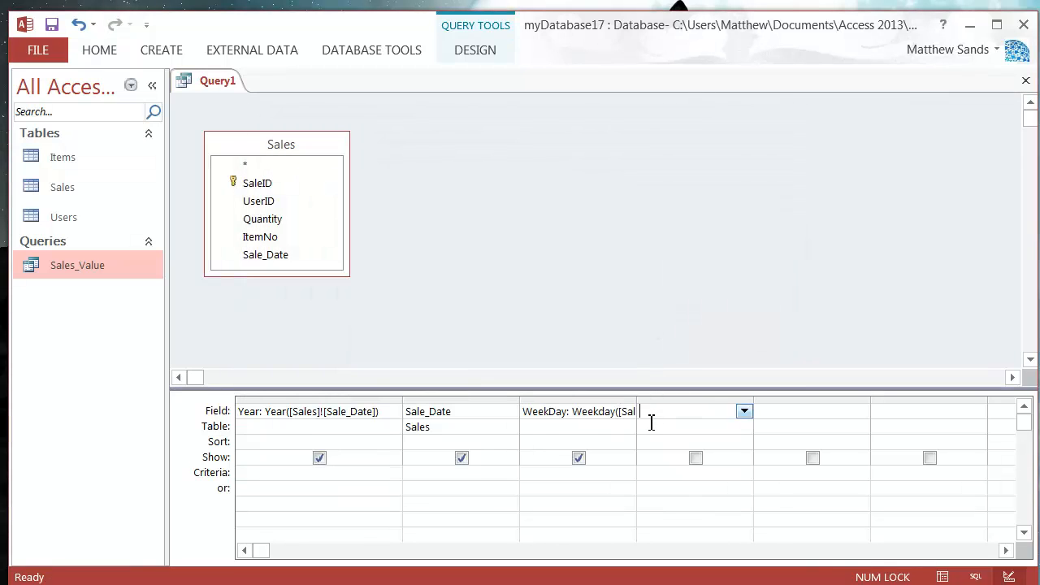
Step: Run Query1 to see the WeekDay column showing values 3, 4 and 6
right_click(218, 81)
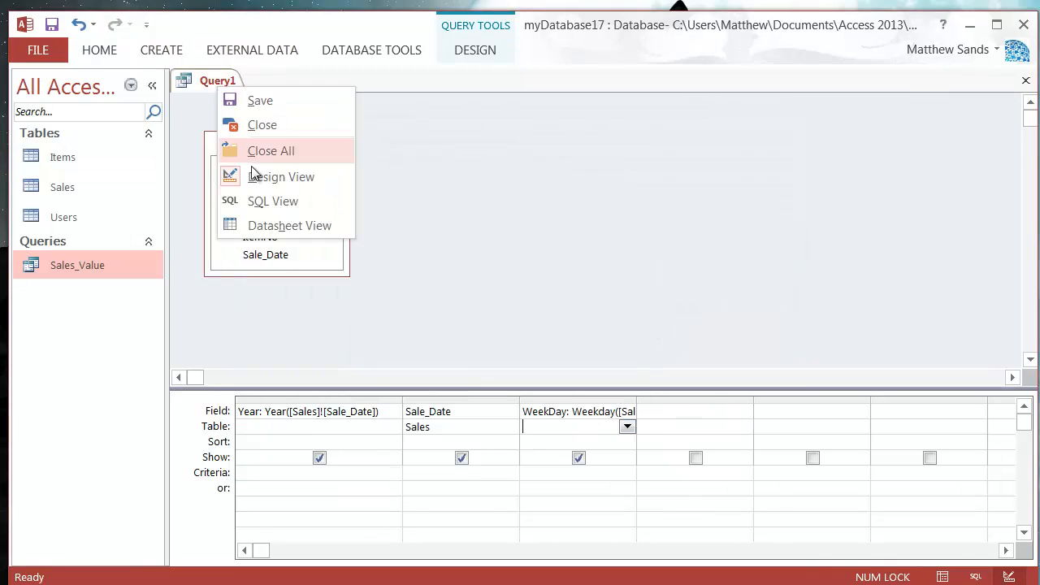
left_click(289, 224)
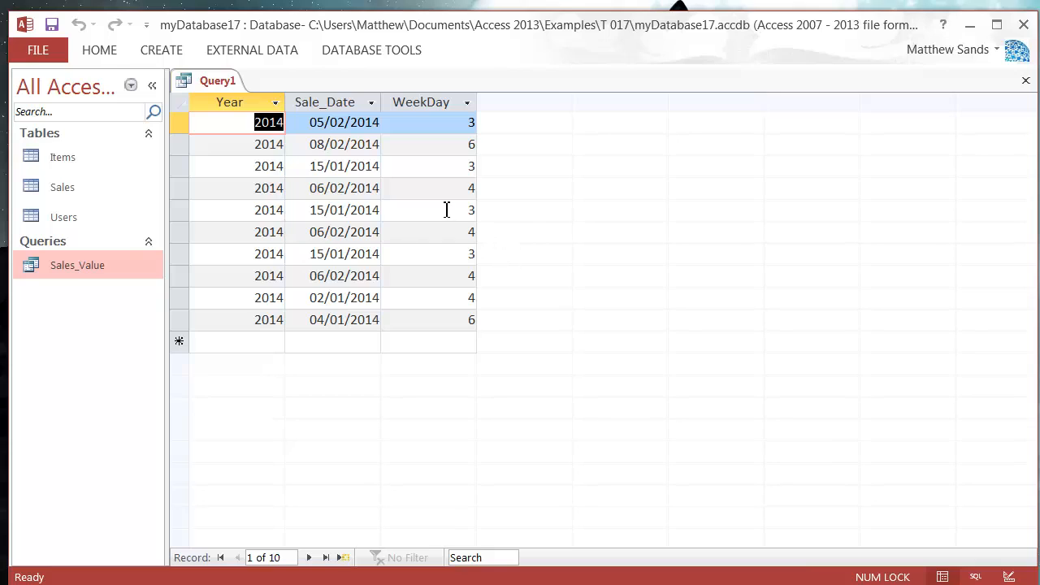
left_click(429, 297)
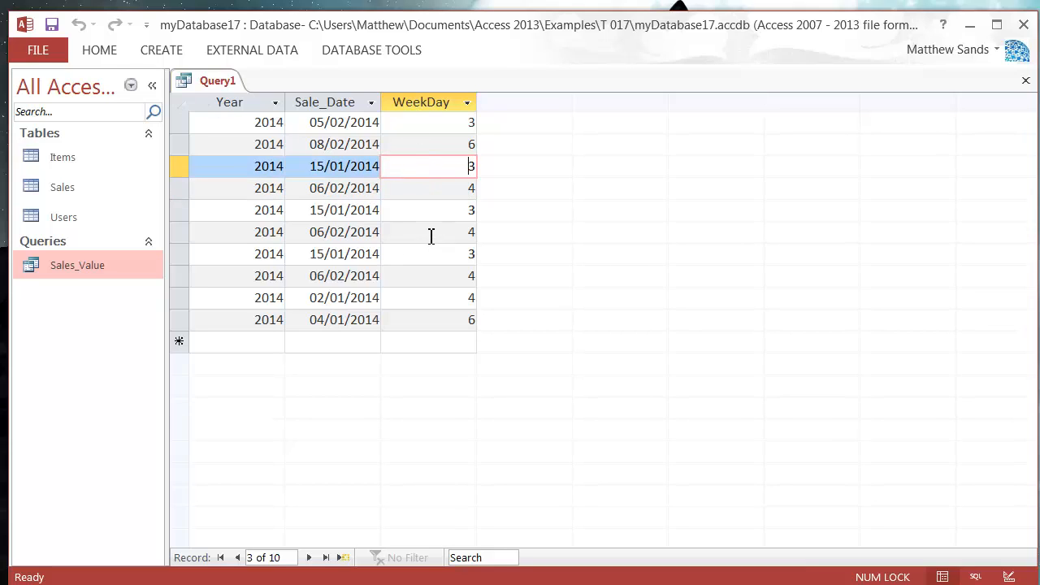
mouse_move(437, 224)
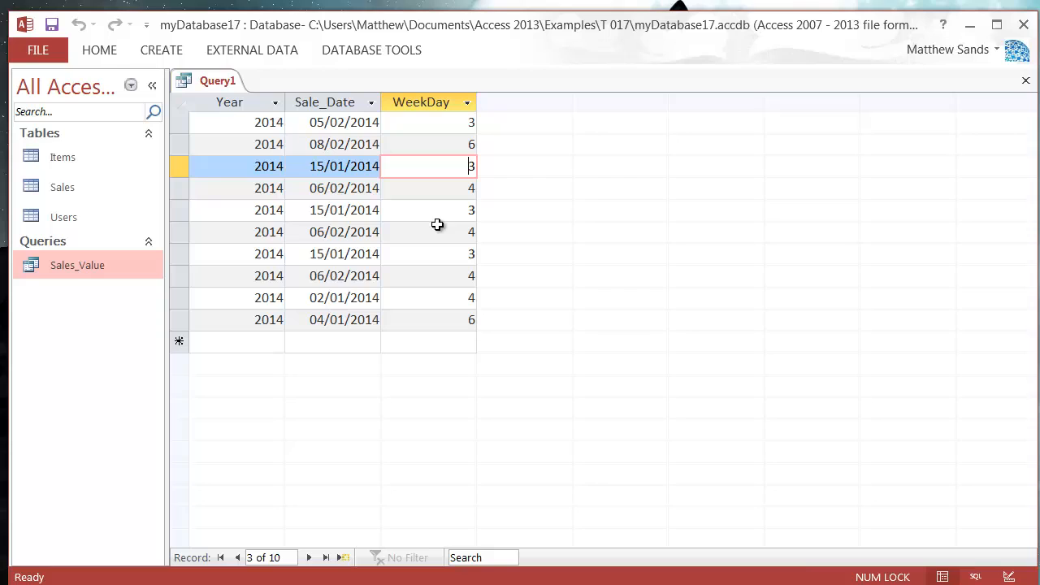
mouse_move(225, 82)
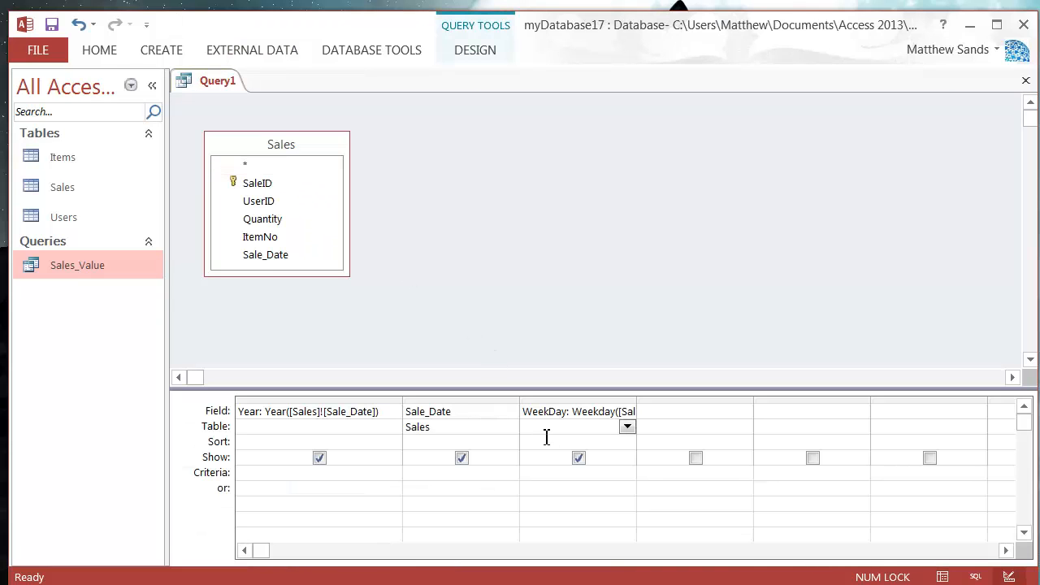
Step: Back in design, select the empty field after WeekDay and bring up its shortcut menu
left_click(317, 443)
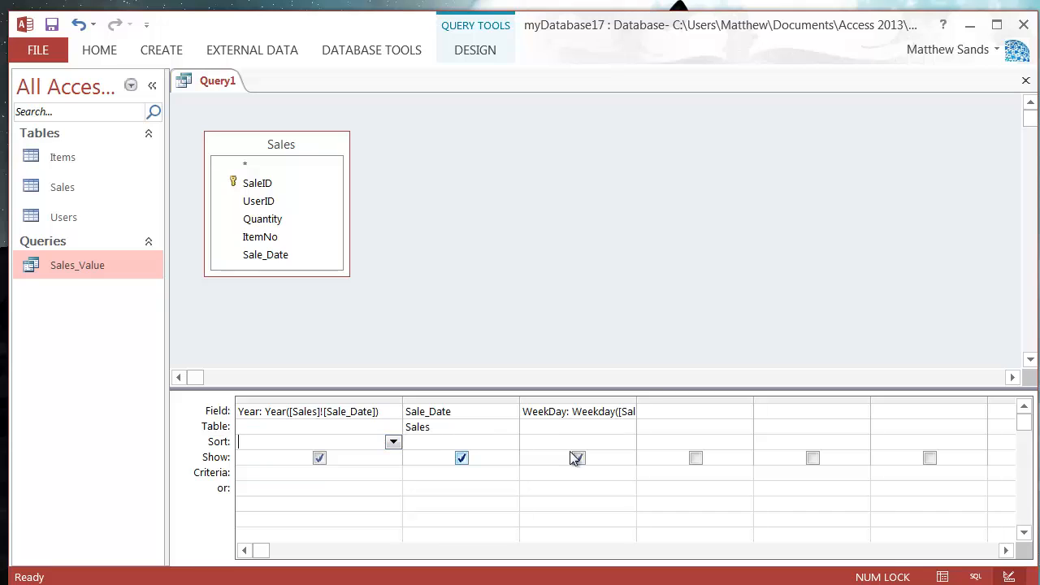
left_click(578, 458)
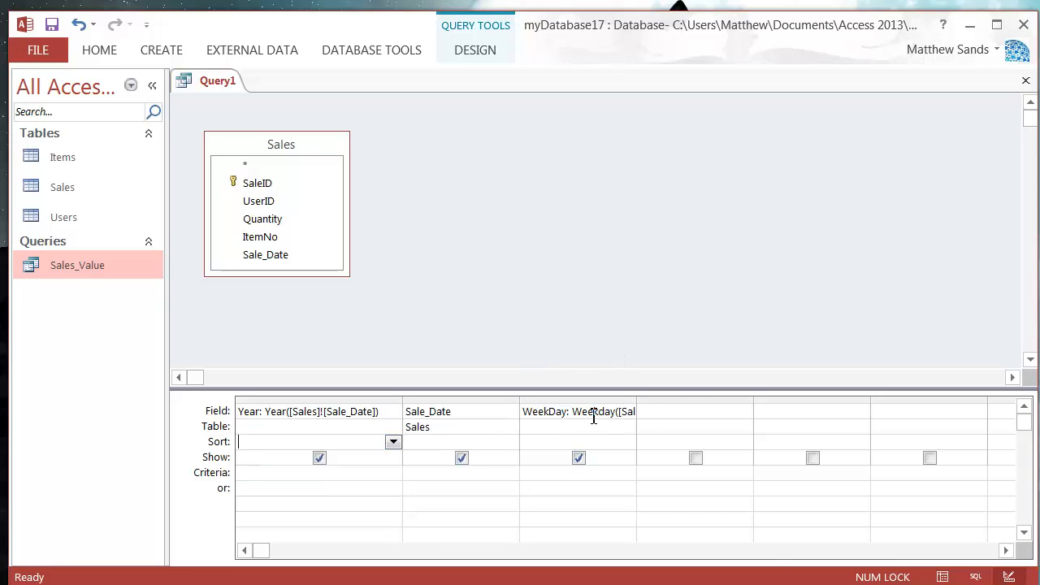
right_click(593, 411)
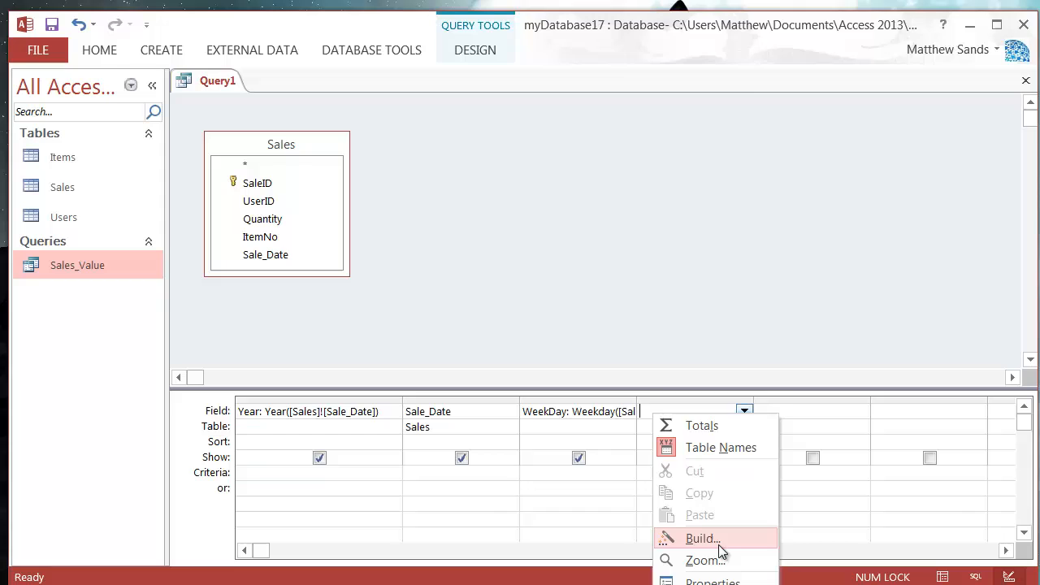
Step: Launch the Expression Builder and browse the built-in Math functions such as Sqr and Int
left_click(702, 538)
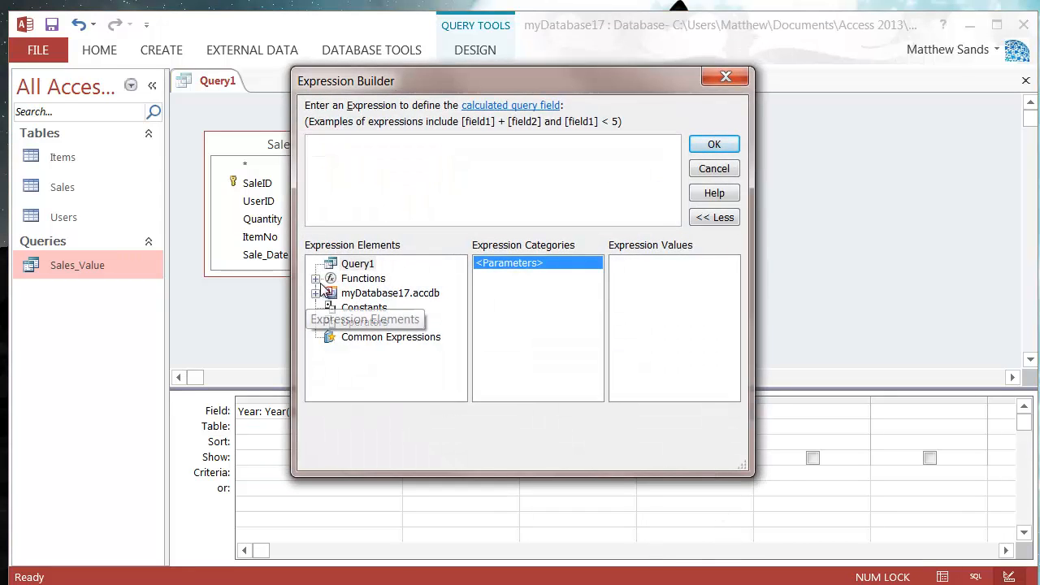
left_click(364, 278)
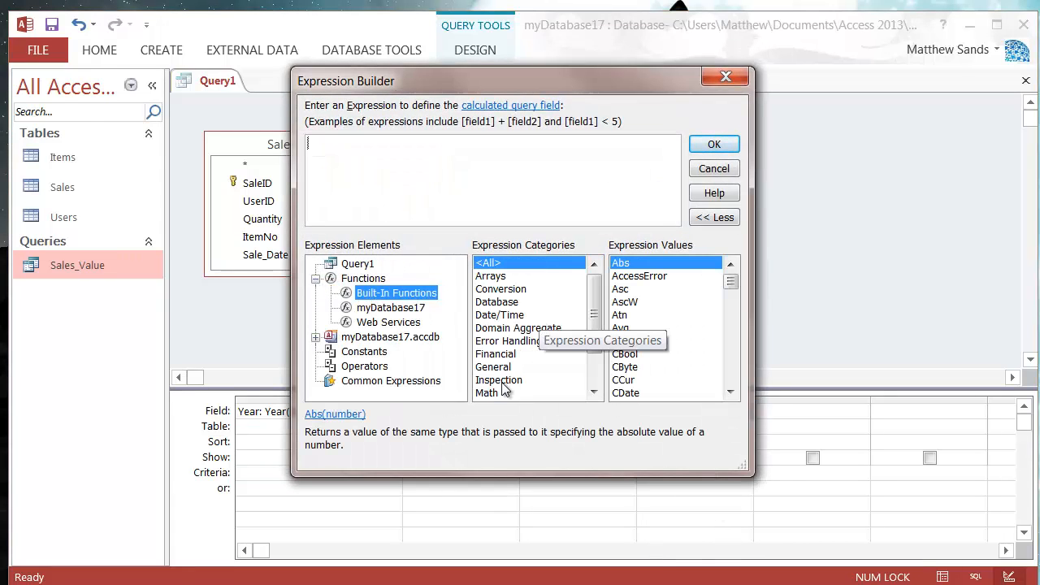
left_click(486, 392)
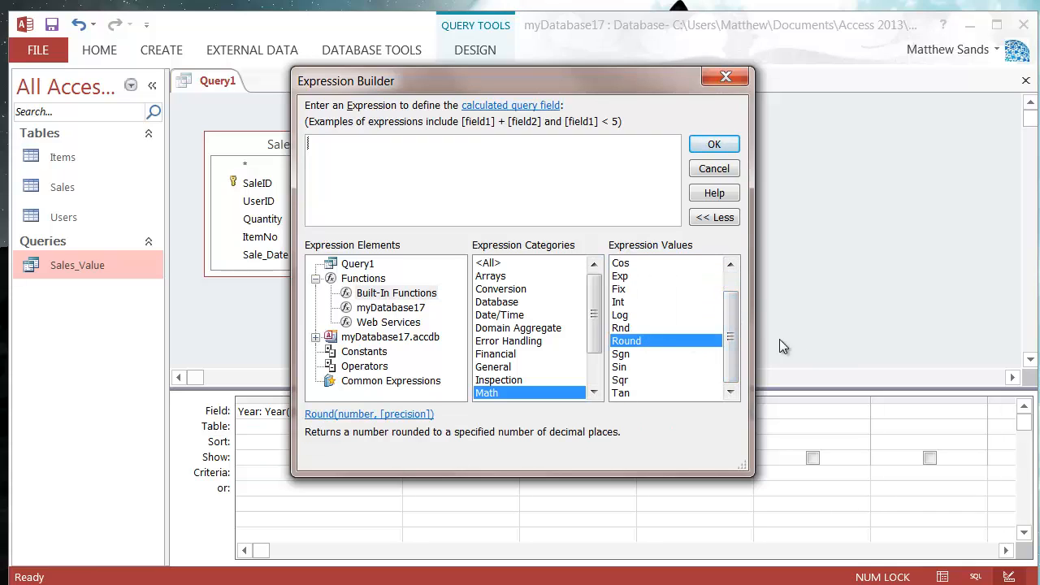
scroll("up", 3)
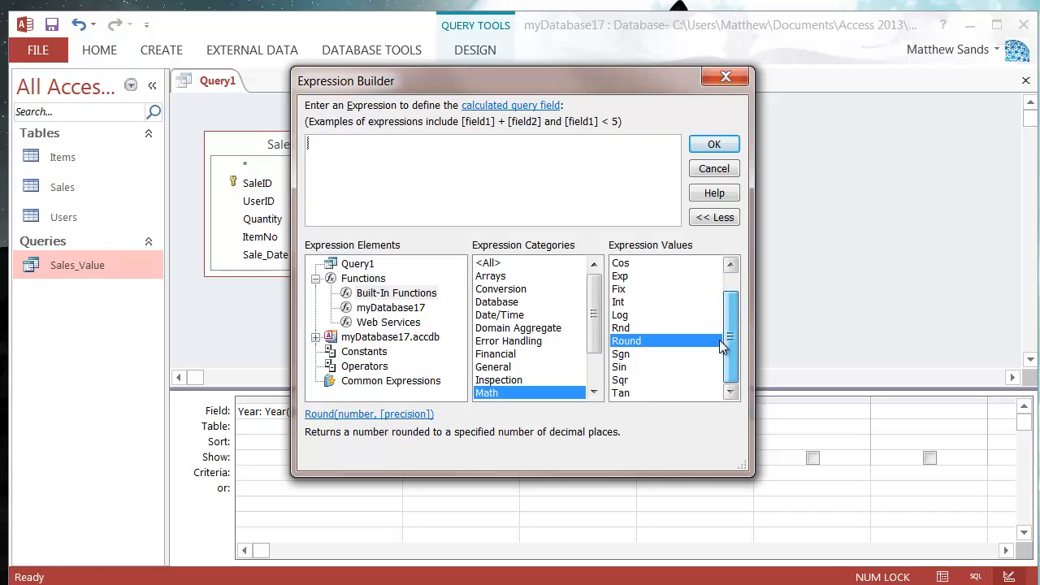
left_click(621, 380)
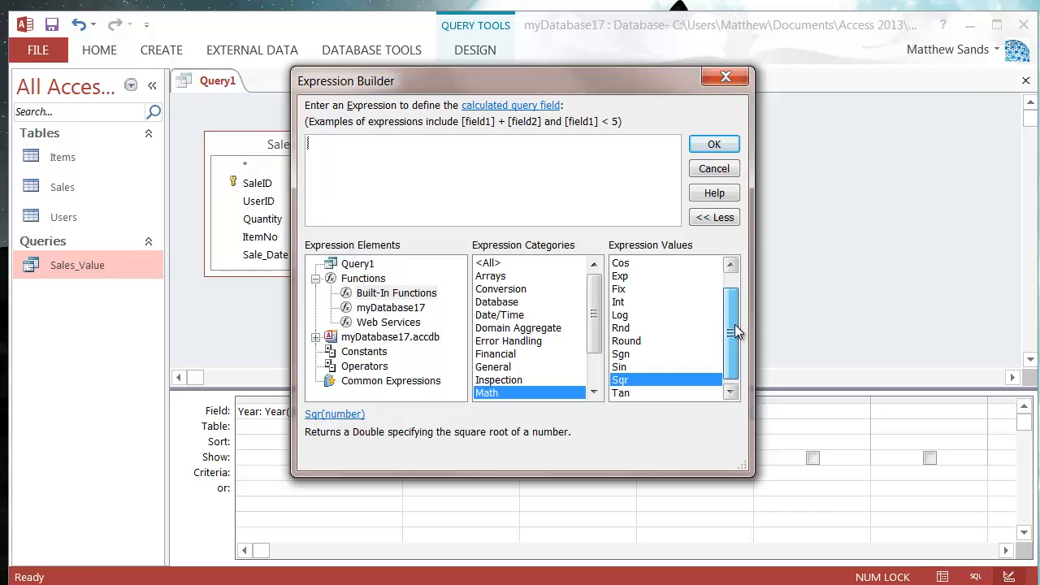
scroll("up", 3)
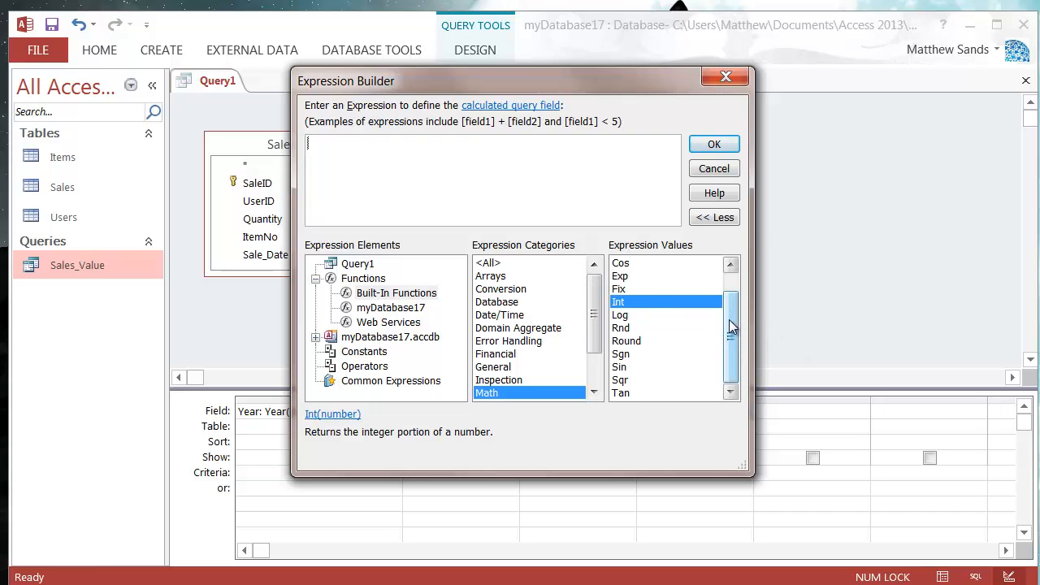
mouse_move(595, 317)
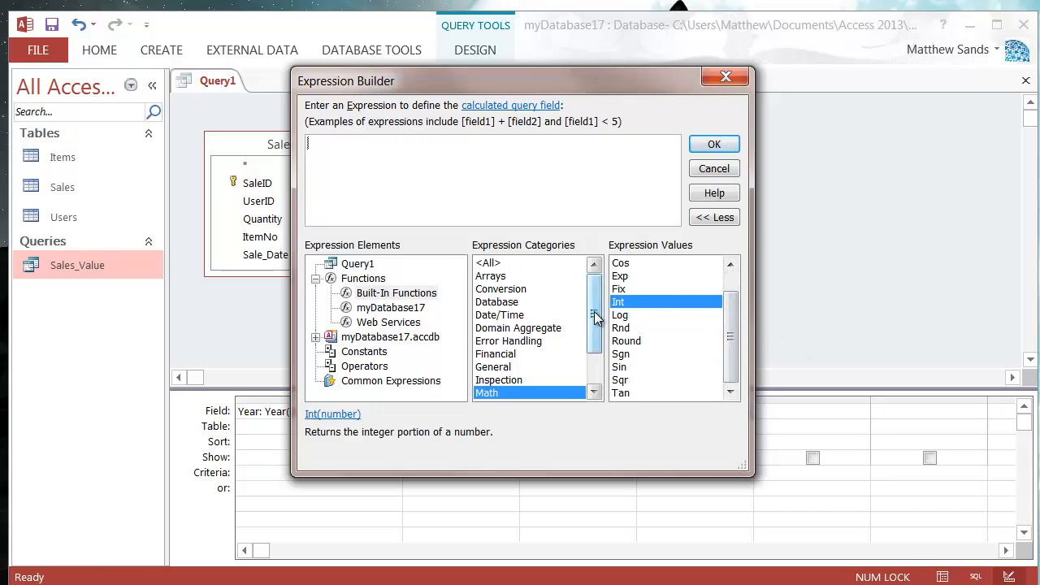
left_click(492, 360)
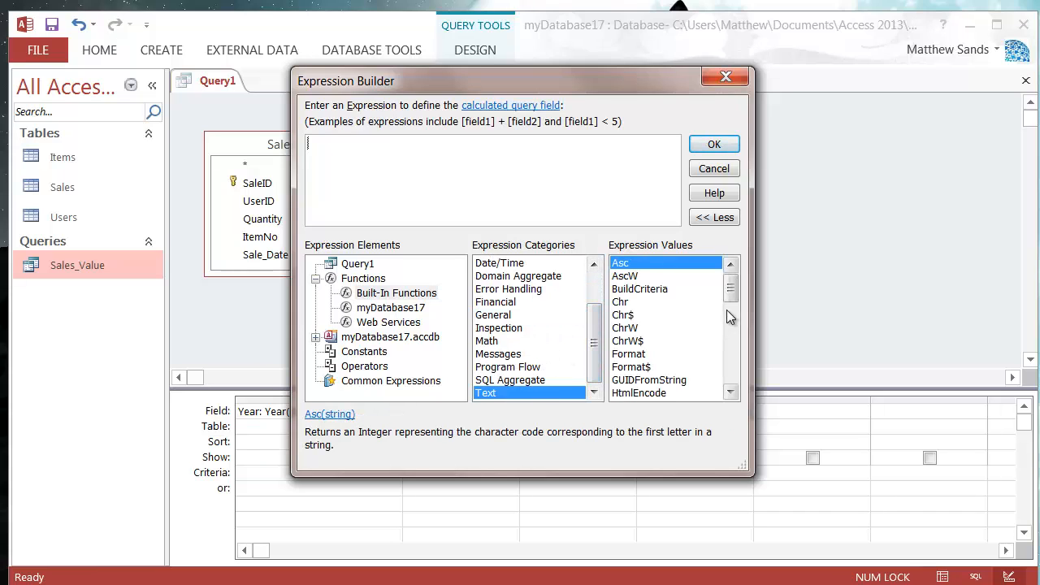
Step: Browse the Text functions like Chr, Left, Replace and Trim, then list Program Flow
scroll("down", 3)
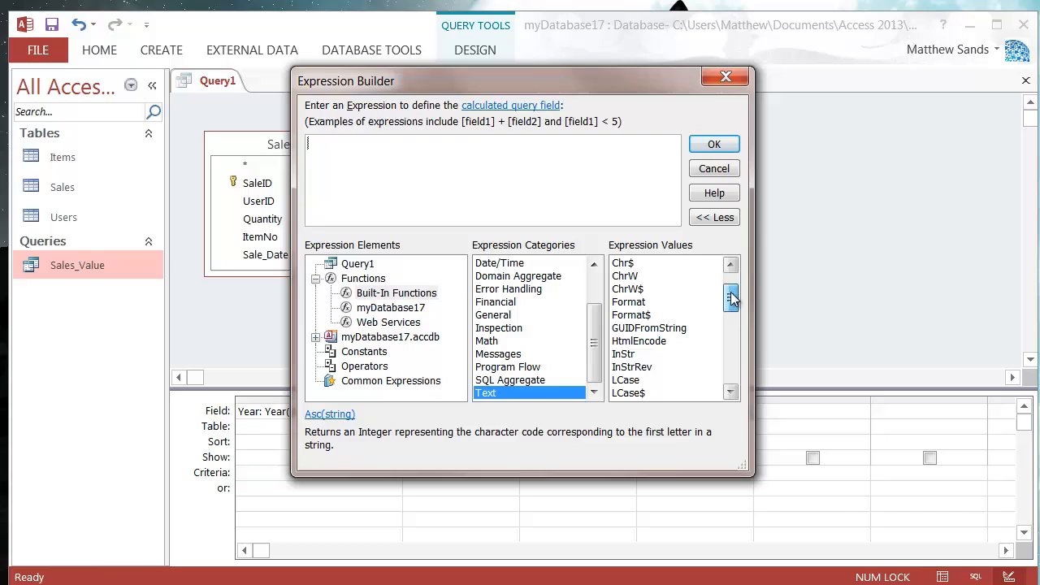
left_click(730, 292)
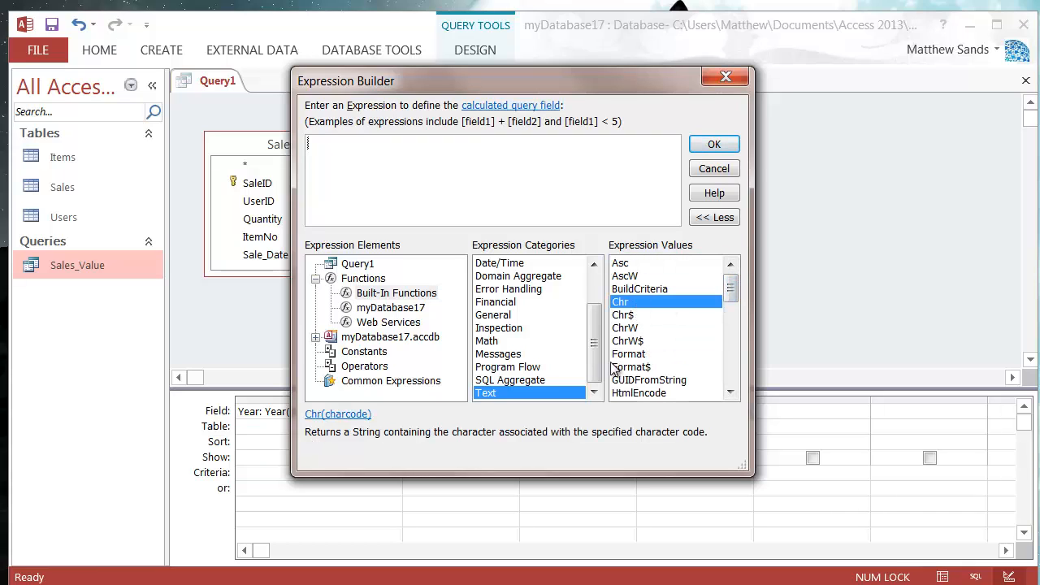
mouse_move(374, 434)
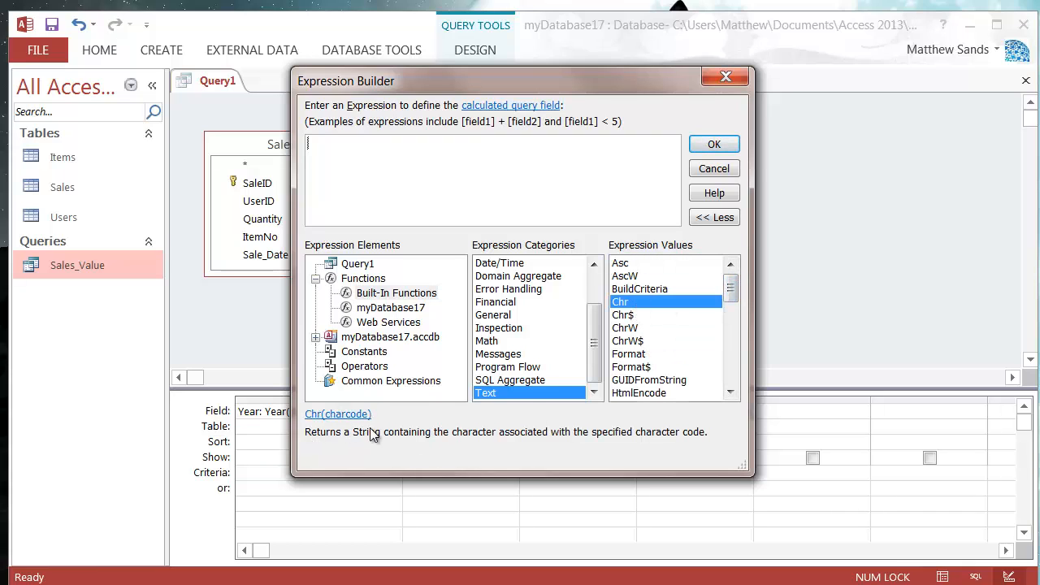
mouse_move(361, 426)
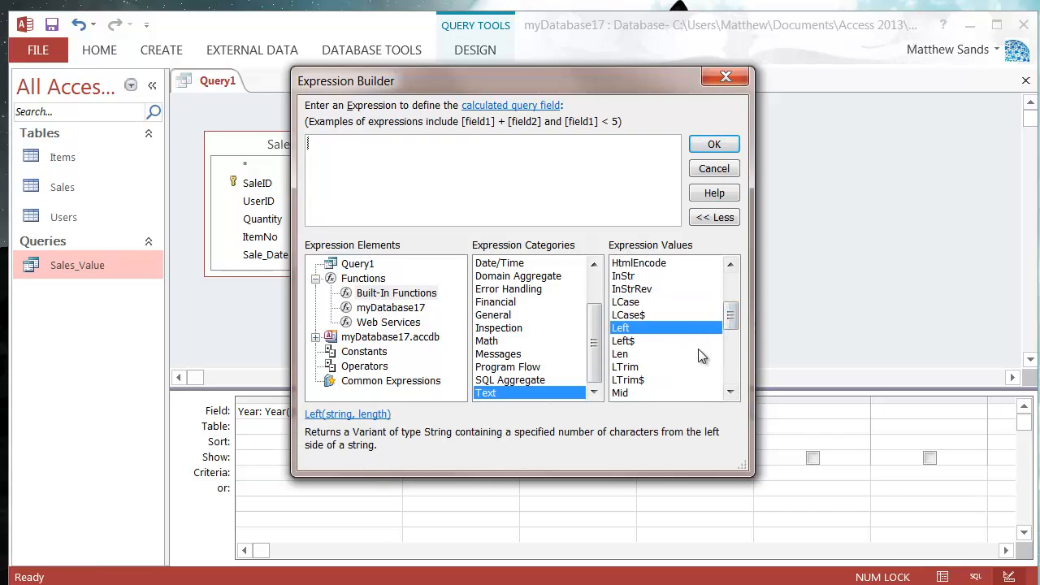
scroll("down", 3)
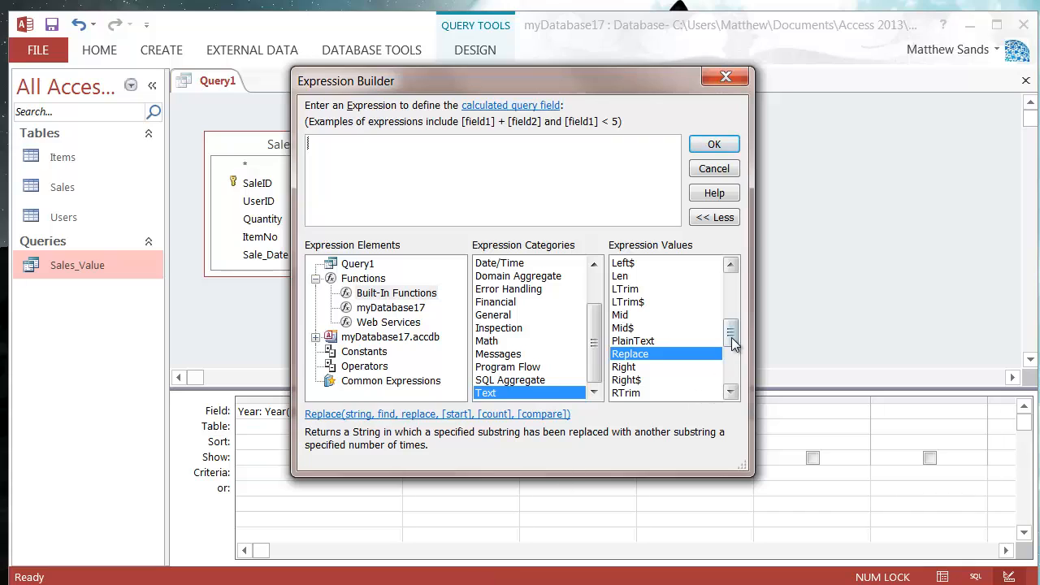
scroll("down", 3)
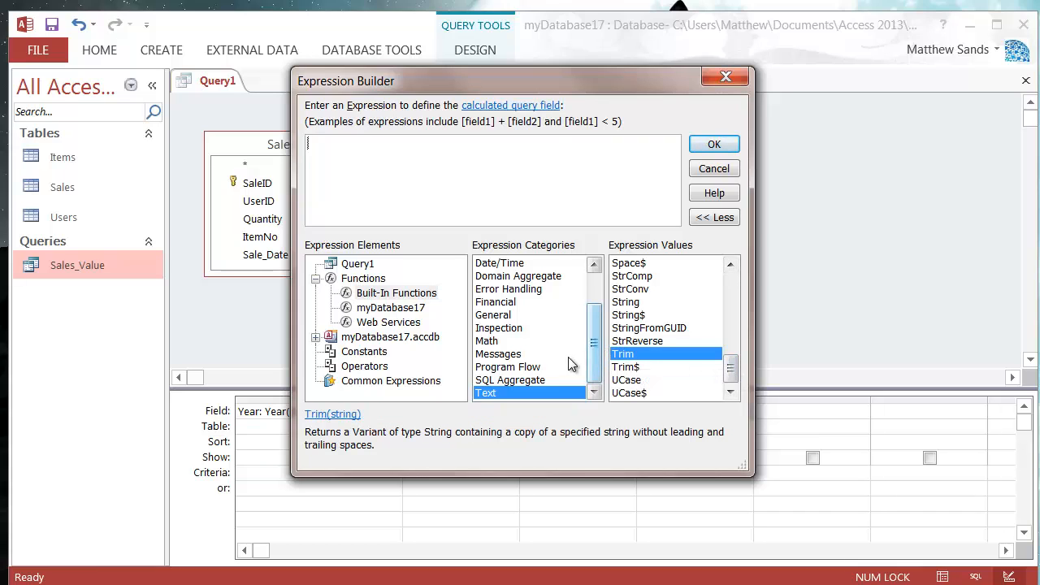
left_click(507, 367)
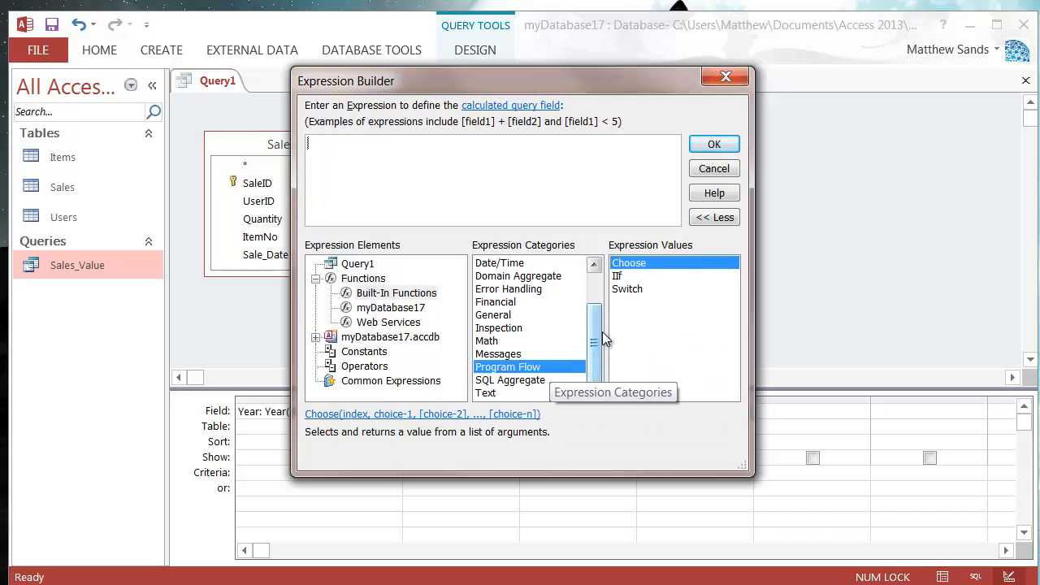
Step: Read the IIf description and cancel the Expression Builder without changing the query
scroll("up", 3)
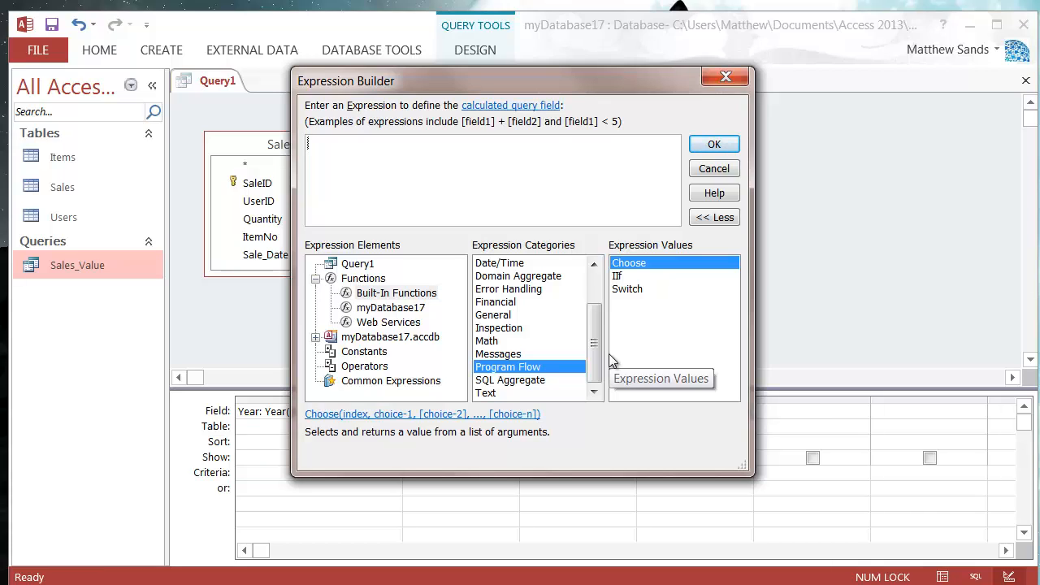
mouse_move(768, 318)
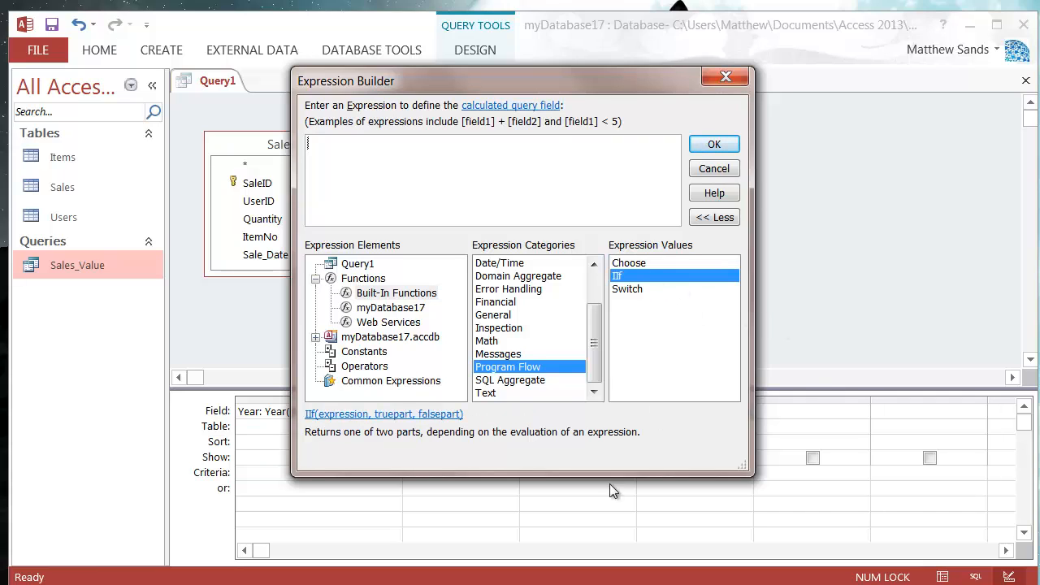
mouse_move(572, 290)
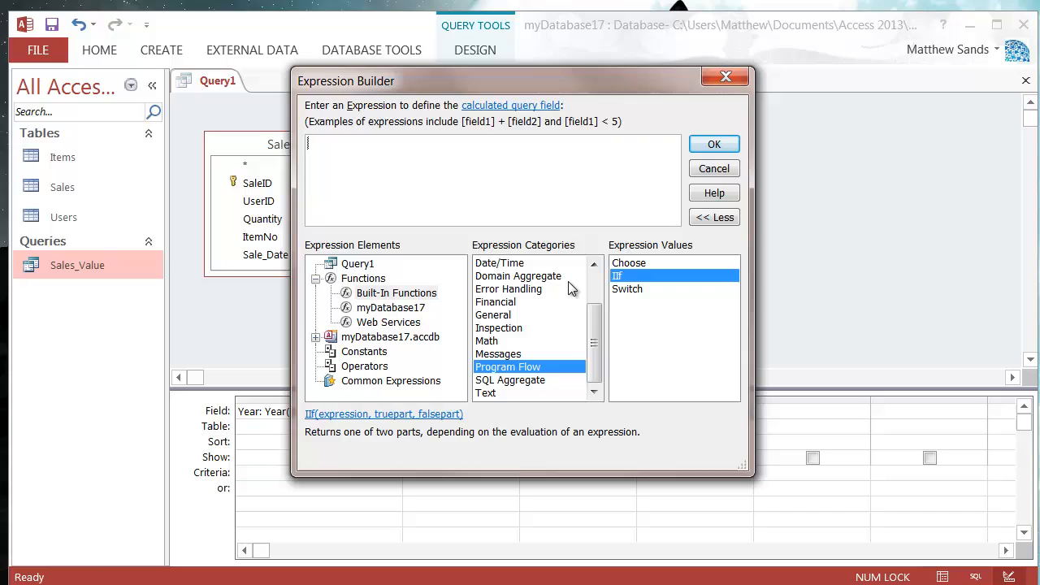
mouse_move(576, 354)
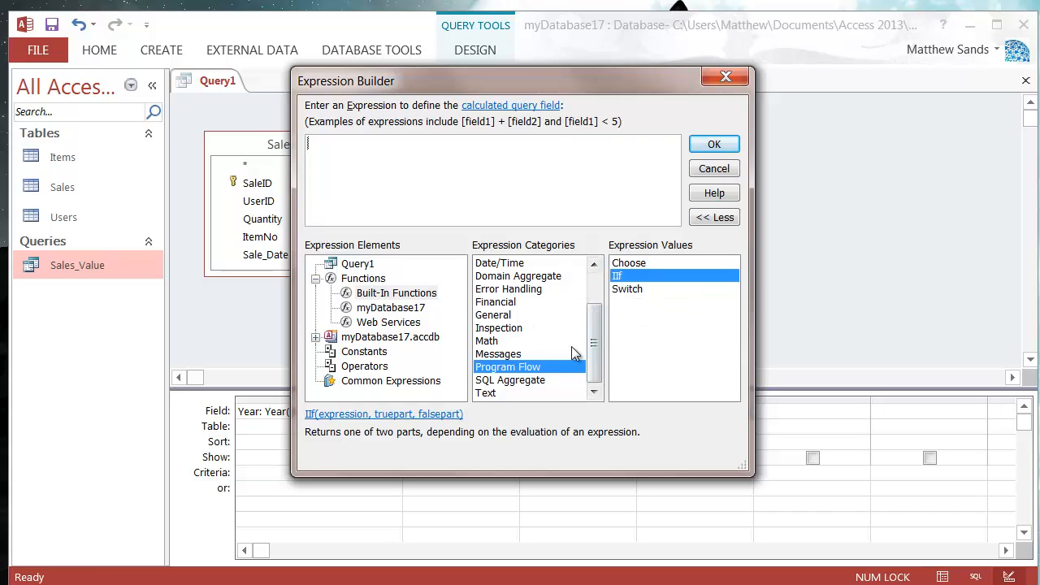
mouse_move(650, 280)
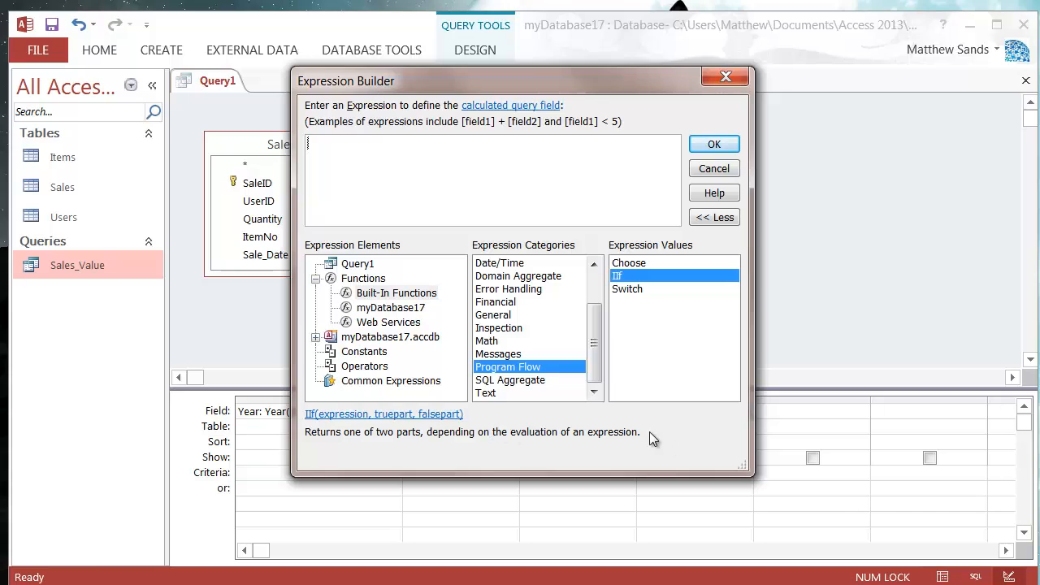
mouse_move(561, 403)
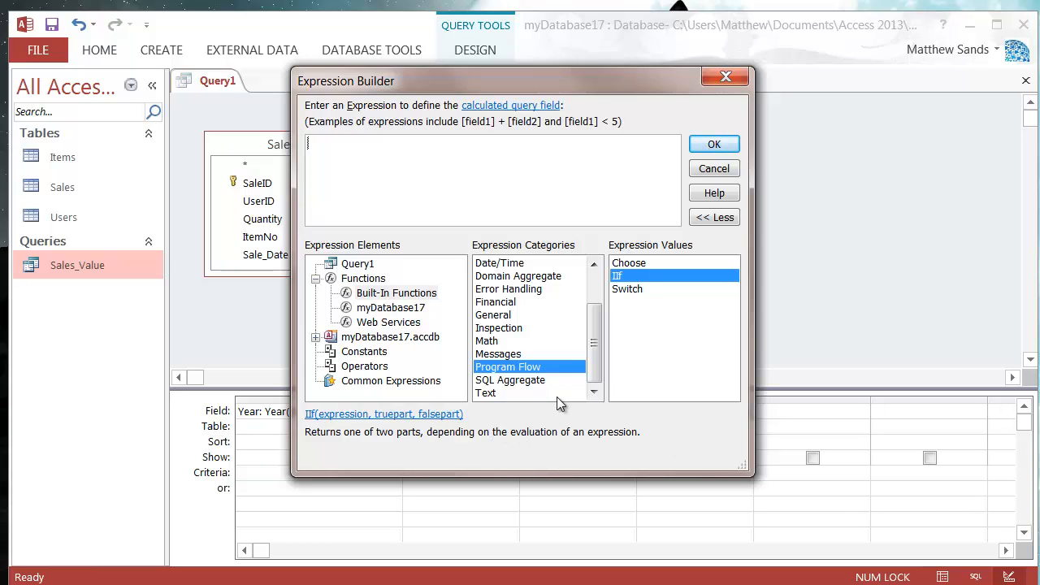
scroll("up", 3)
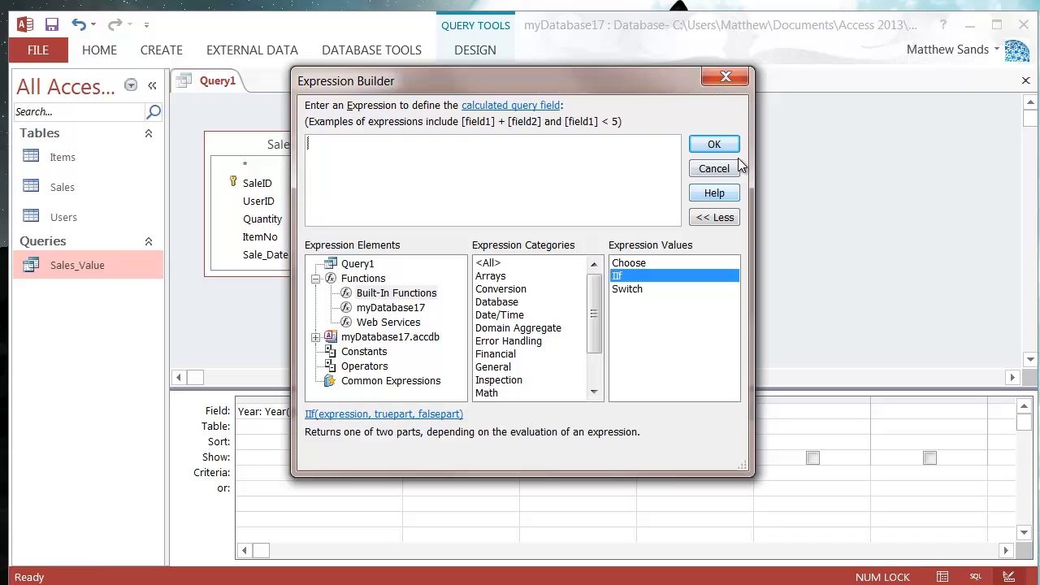
mouse_move(714, 168)
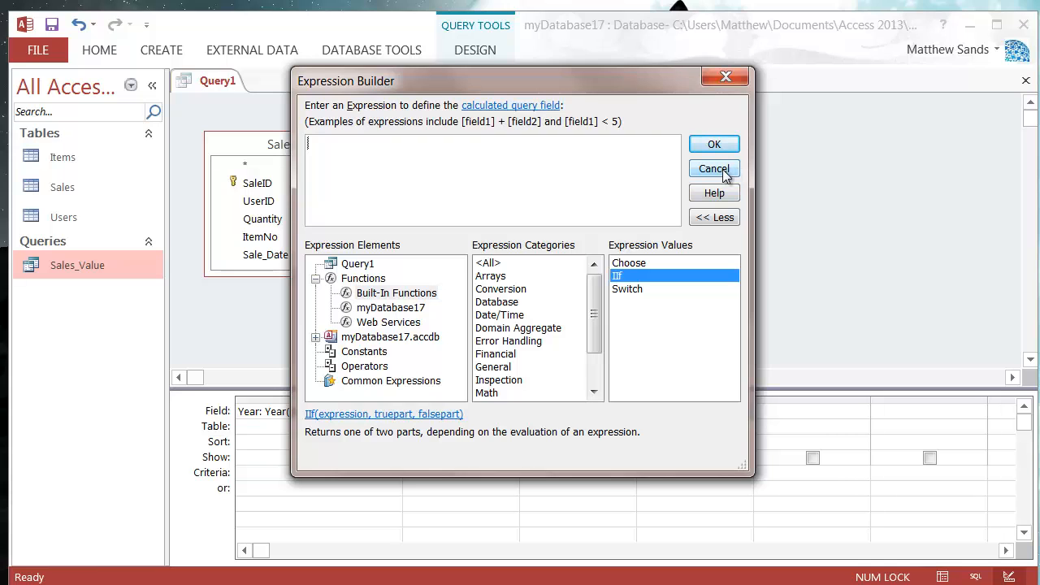
left_click(712, 168)
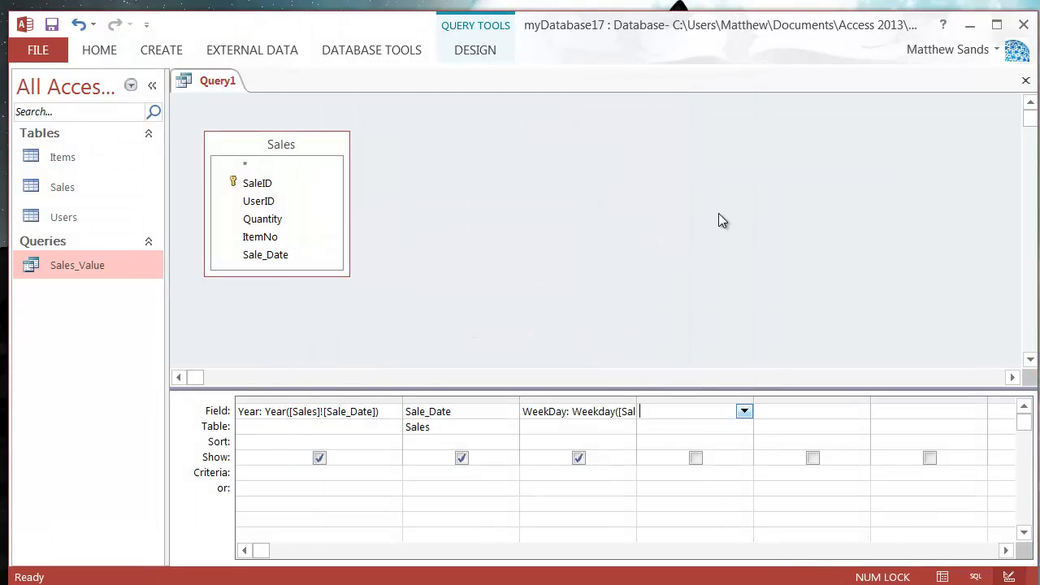
mouse_move(587, 263)
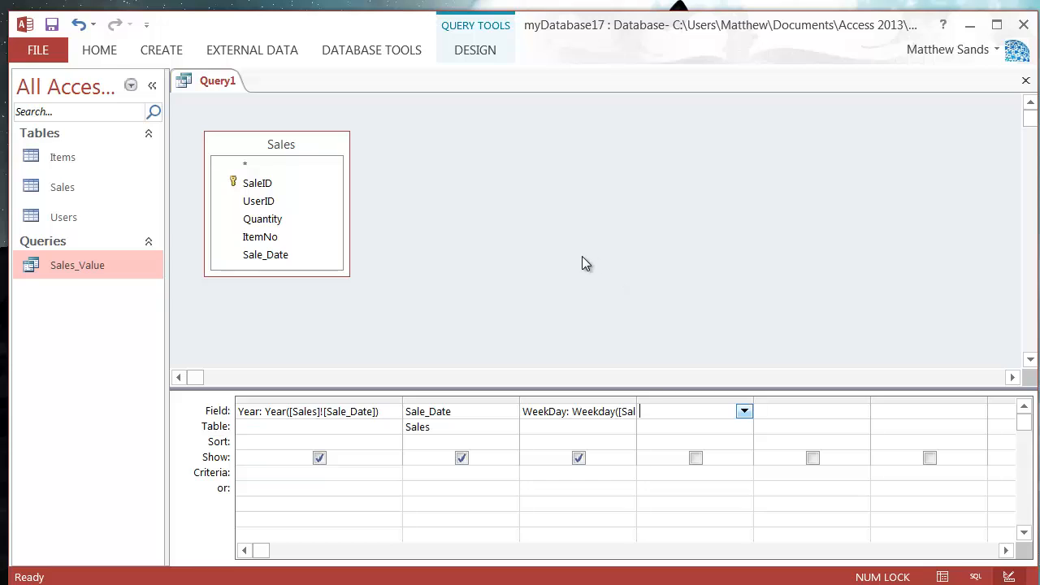